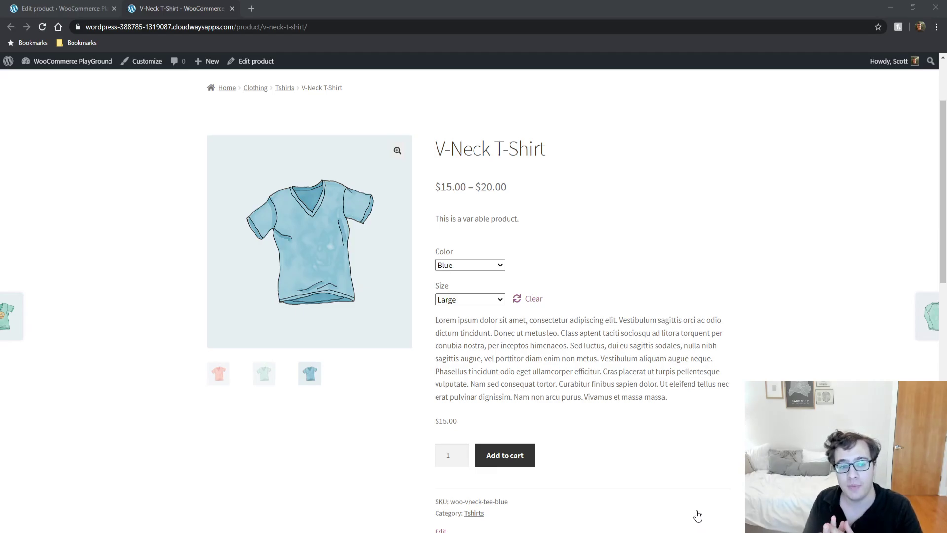
pyautogui.moveTo(893, 112)
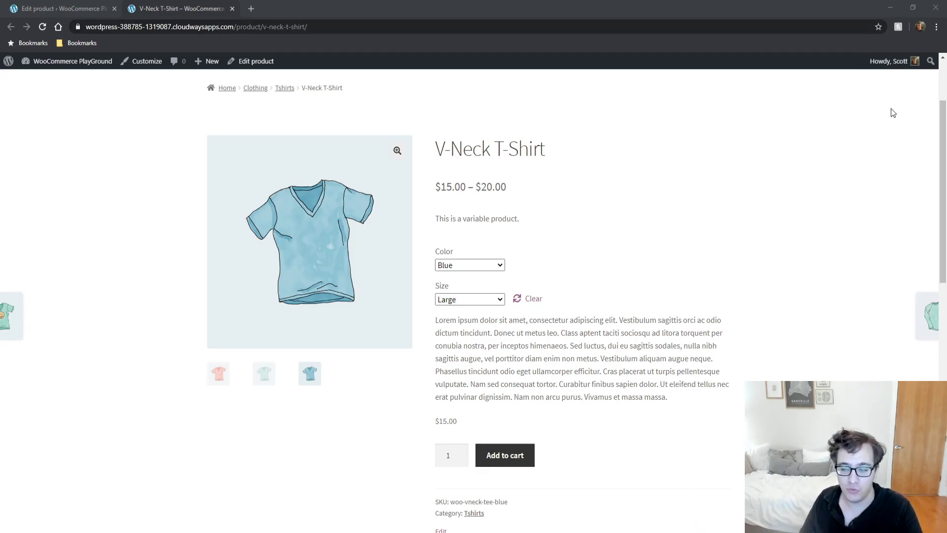
pyautogui.moveTo(890, 164)
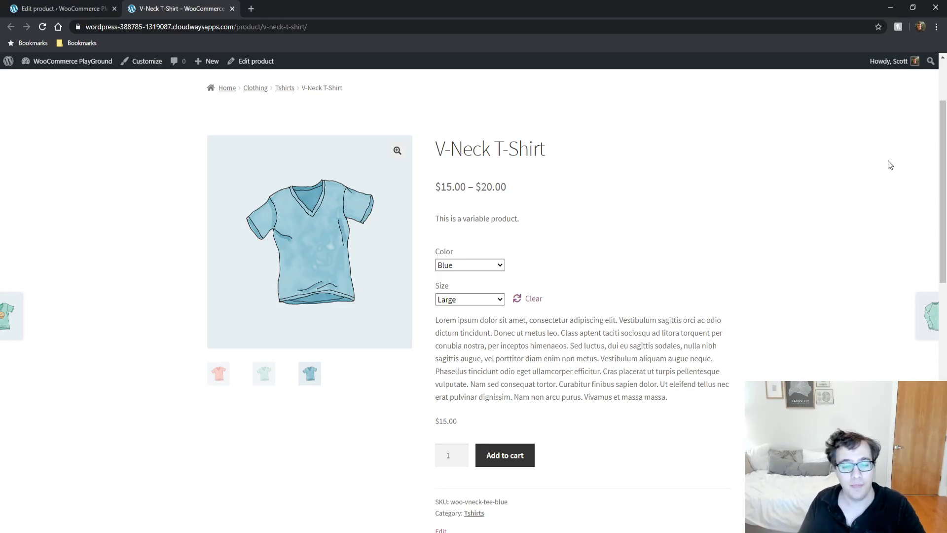
pyautogui.moveTo(428, 195)
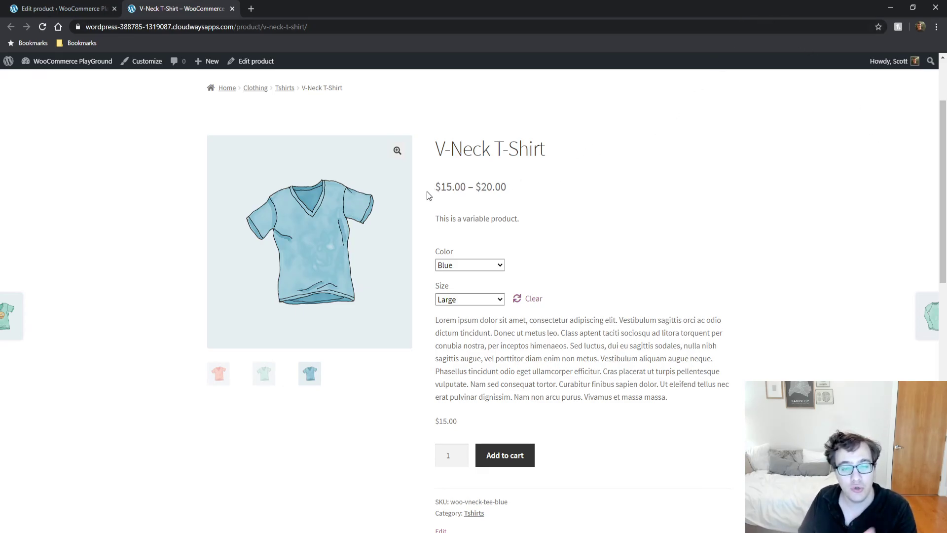
pyautogui.moveTo(190, 210)
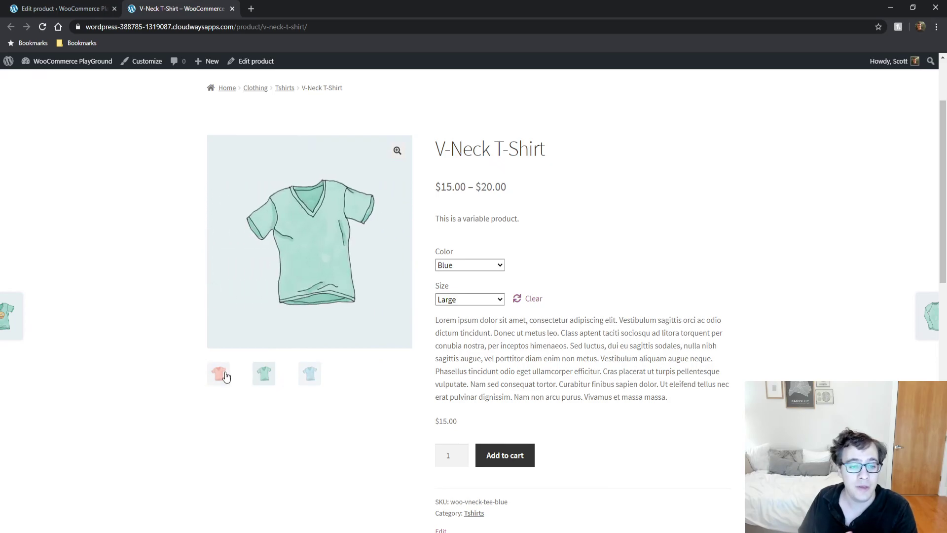
# Step: Show the other shirt photo as the V-Neck T-Shirt's main gallery image
pyautogui.click(219, 373)
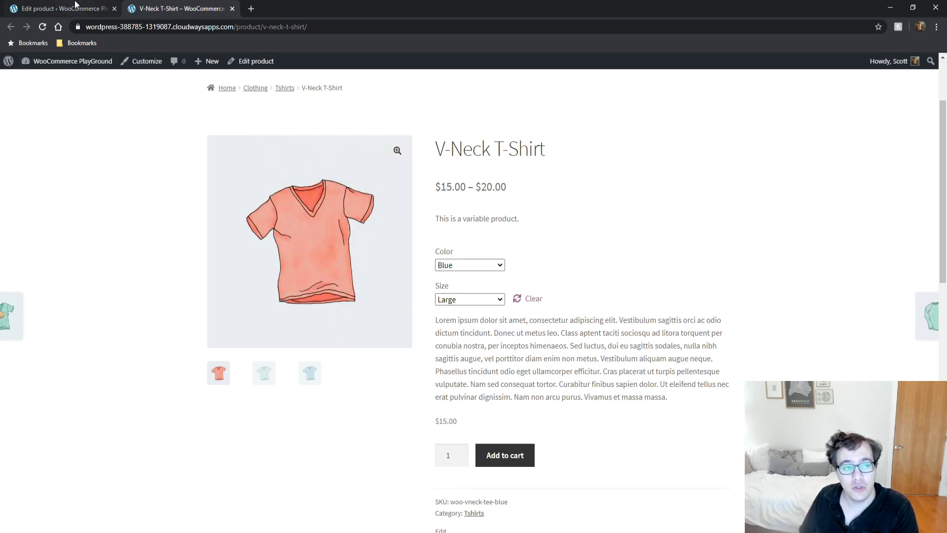
# Step: Go from the product editor to the Products > Attributes page listing Color and Size
pyautogui.click(57, 9)
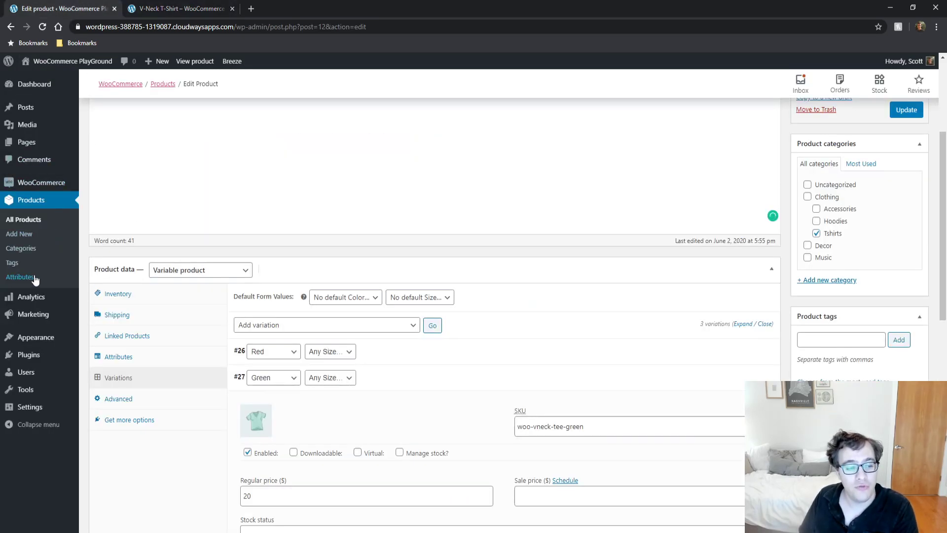
pyautogui.click(34, 84)
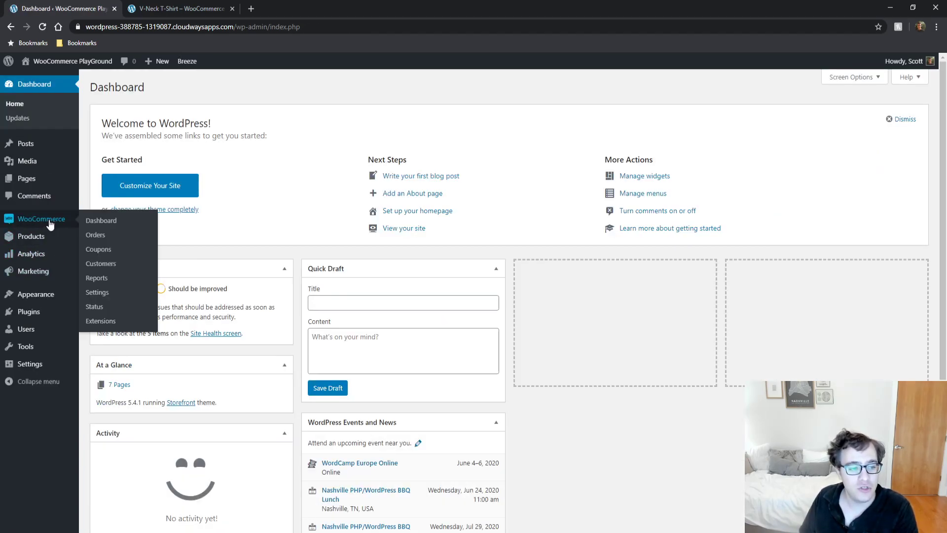
pyautogui.moveTo(30, 236)
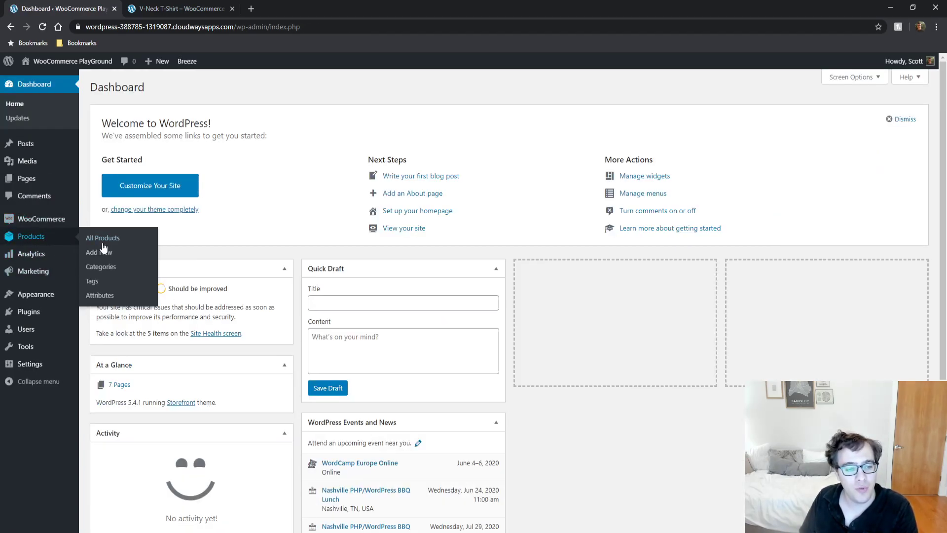
pyautogui.click(100, 295)
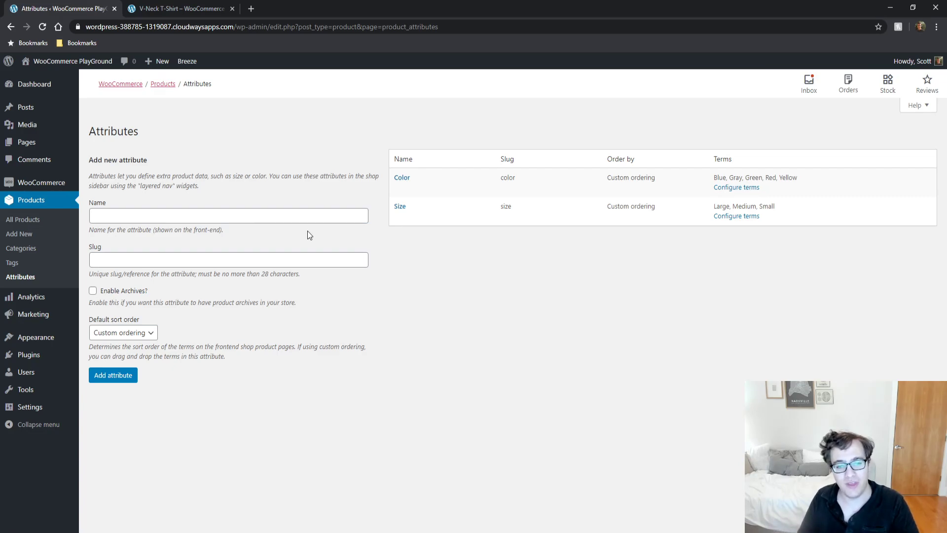
pyautogui.moveTo(381, 168)
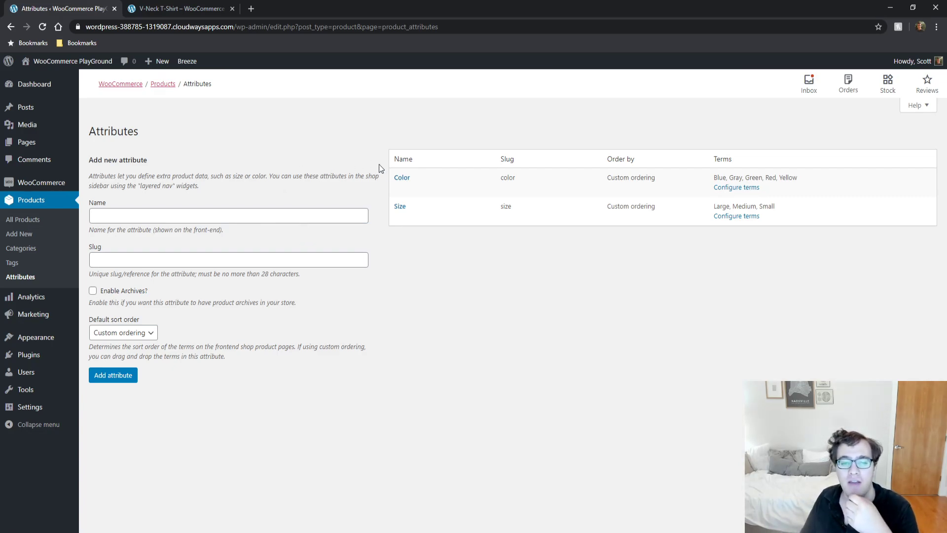
pyautogui.moveTo(402, 176)
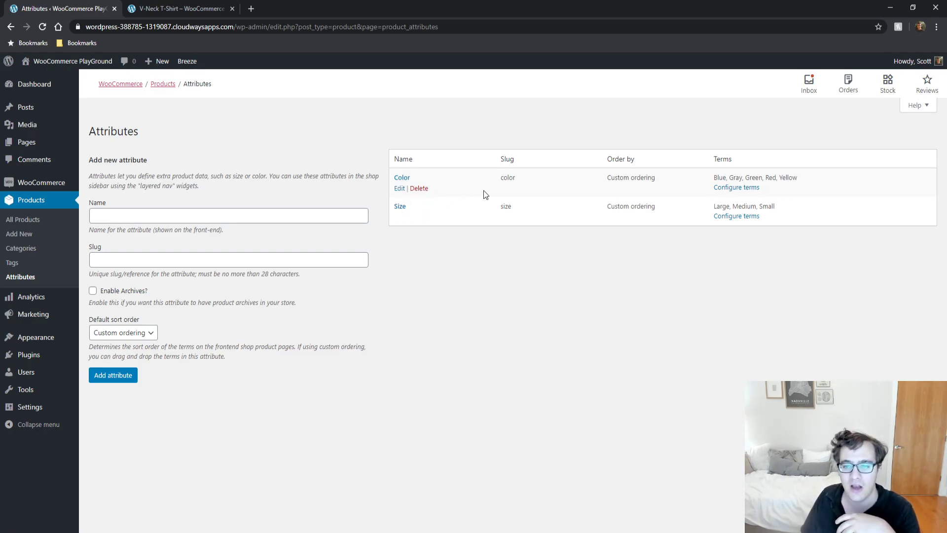
pyautogui.moveTo(483, 194)
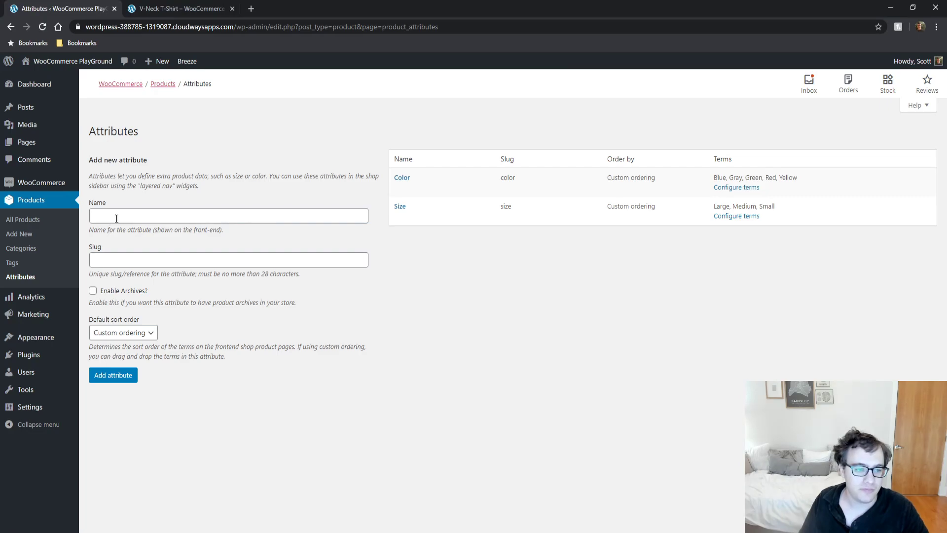
# Step: Add a new attribute named 'Size In Ounces' with Custom ordering
pyautogui.click(228, 216)
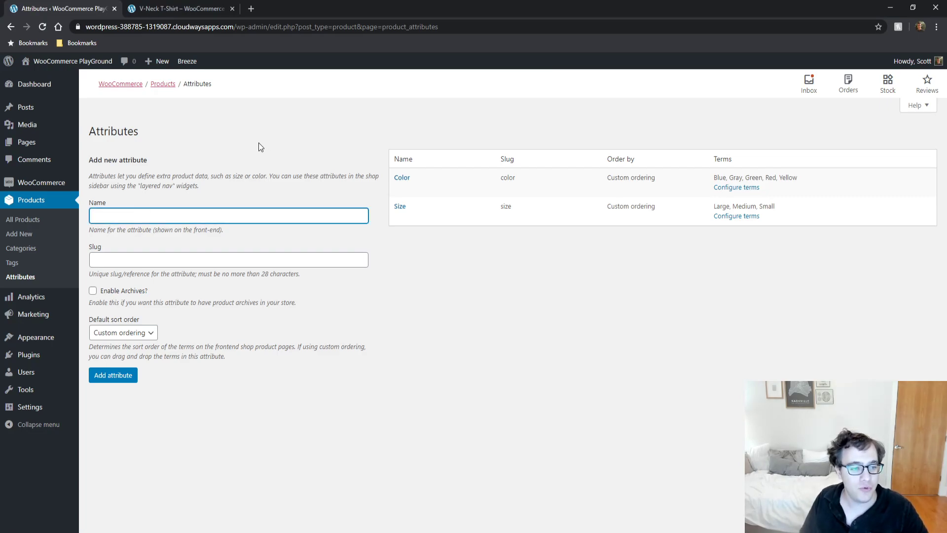
pyautogui.moveTo(244, 157)
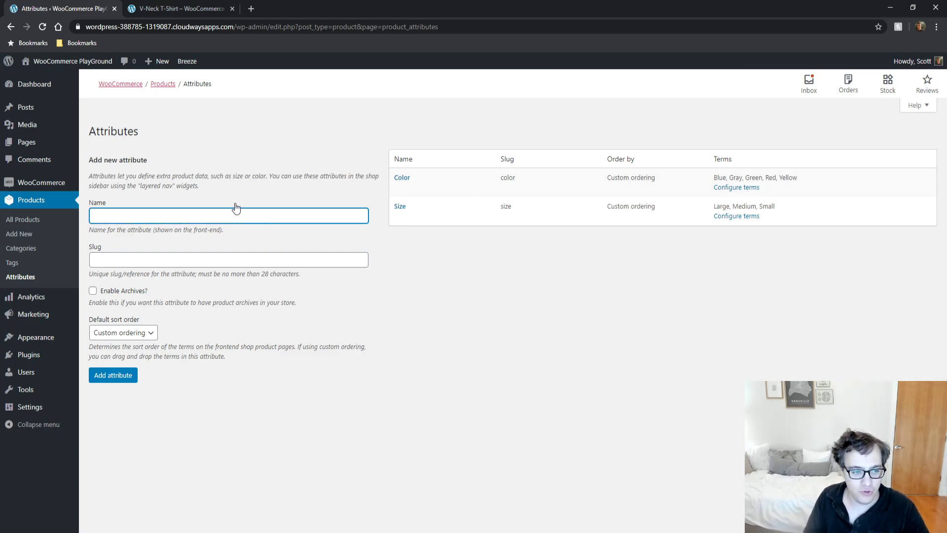
pyautogui.write('Size')
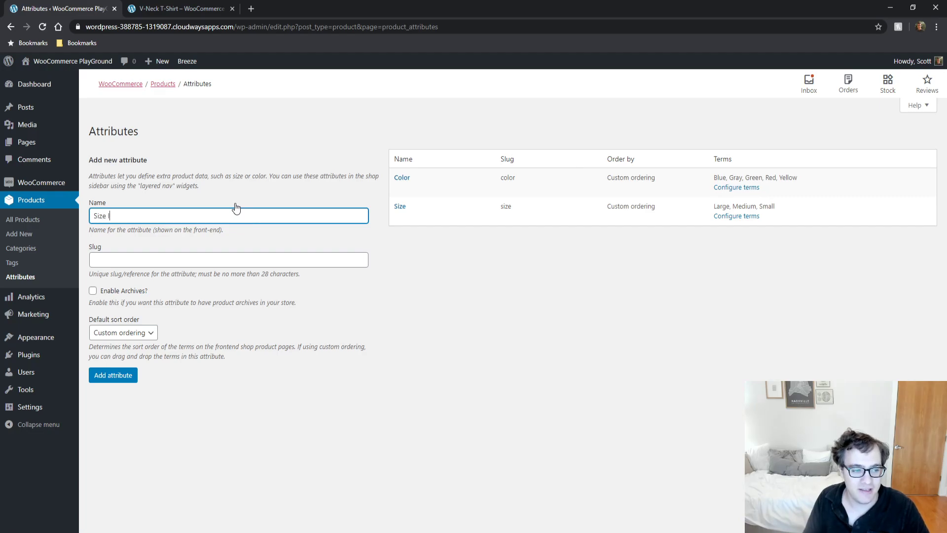
pyautogui.write('In Ounces')
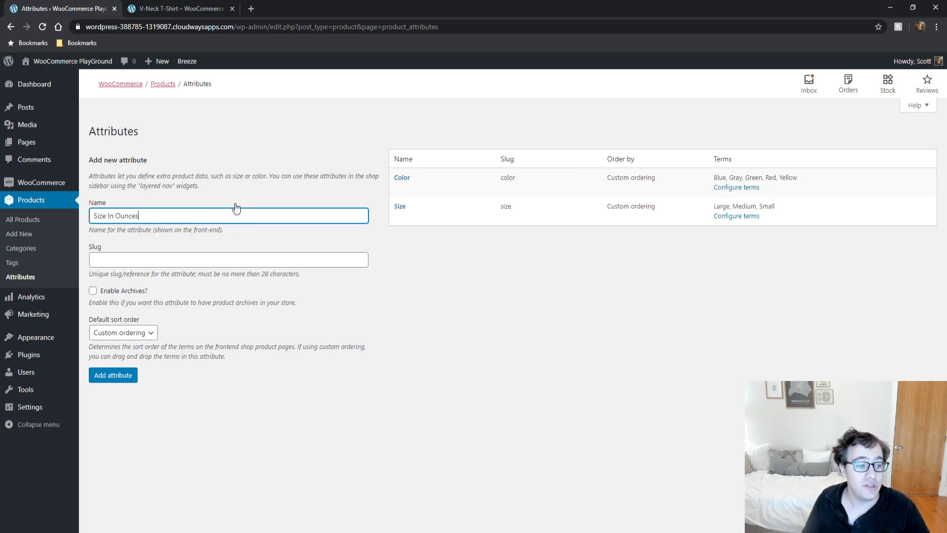
pyautogui.moveTo(220, 255)
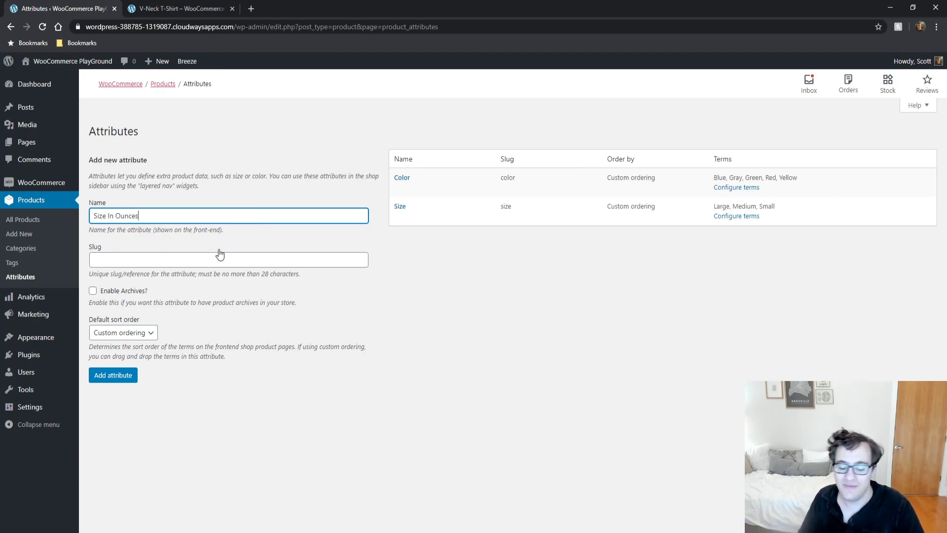
pyautogui.moveTo(160, 295)
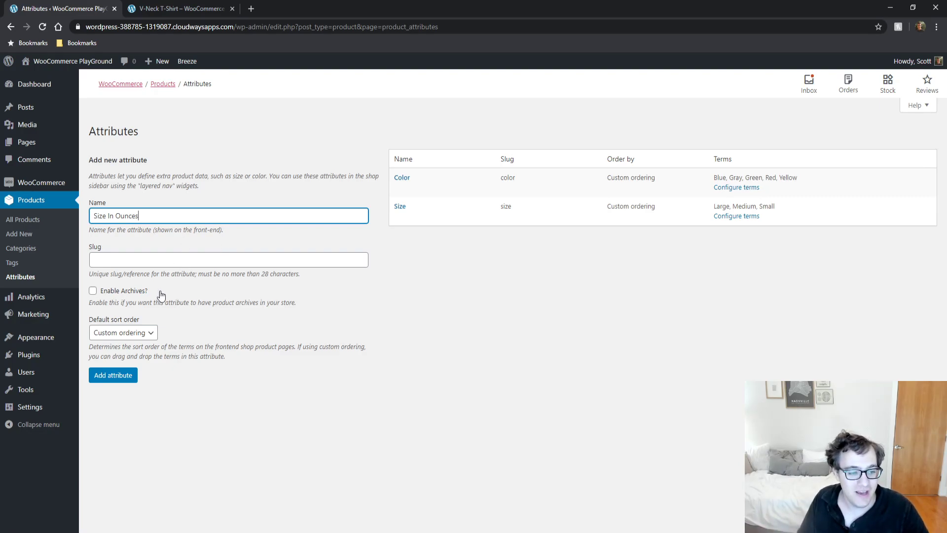
pyautogui.click(228, 260)
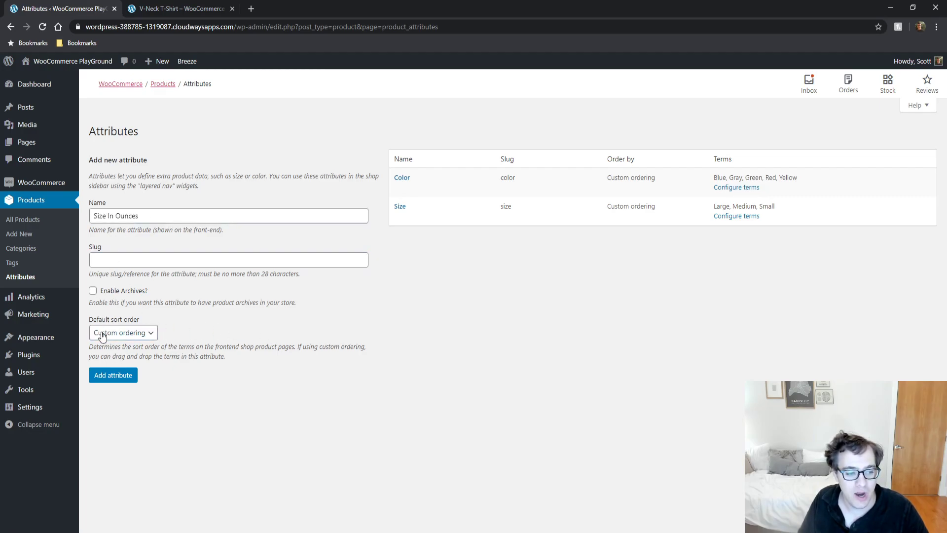
pyautogui.click(112, 375)
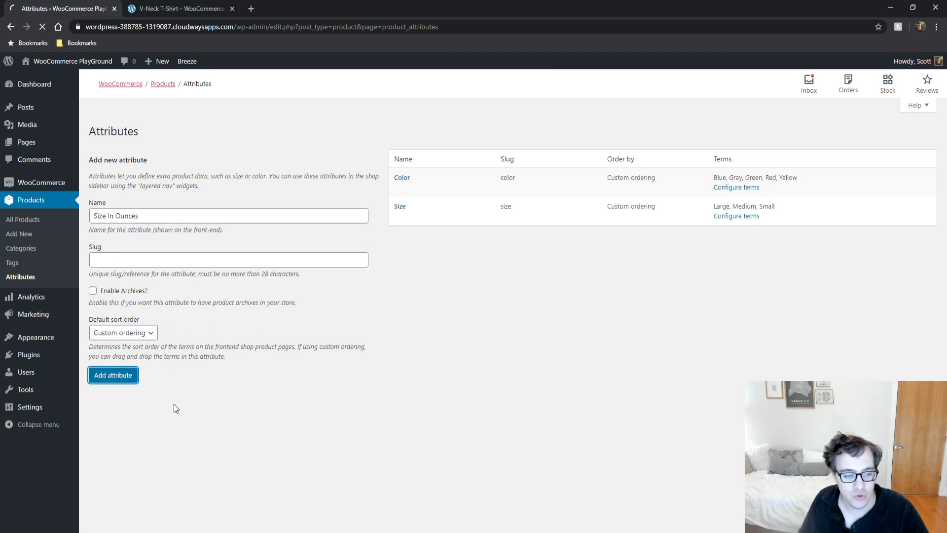
pyautogui.click(112, 374)
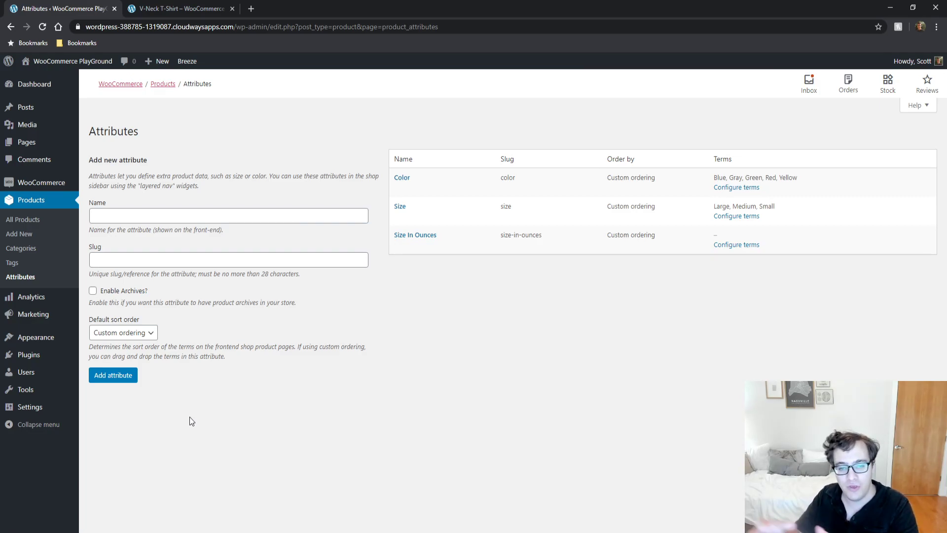
pyautogui.moveTo(416, 235)
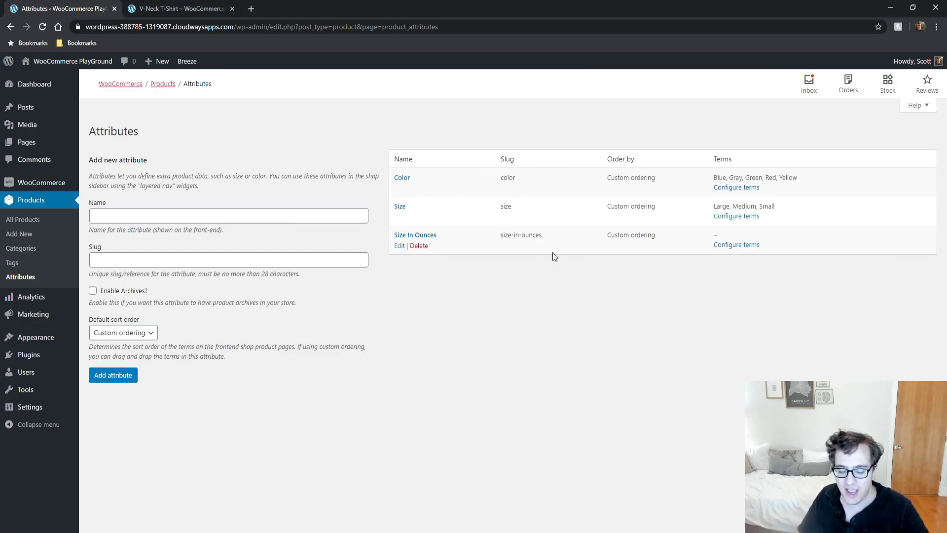
# Step: Add an 8oz term described as '8oz cup' to Size In Ounces
pyautogui.click(736, 244)
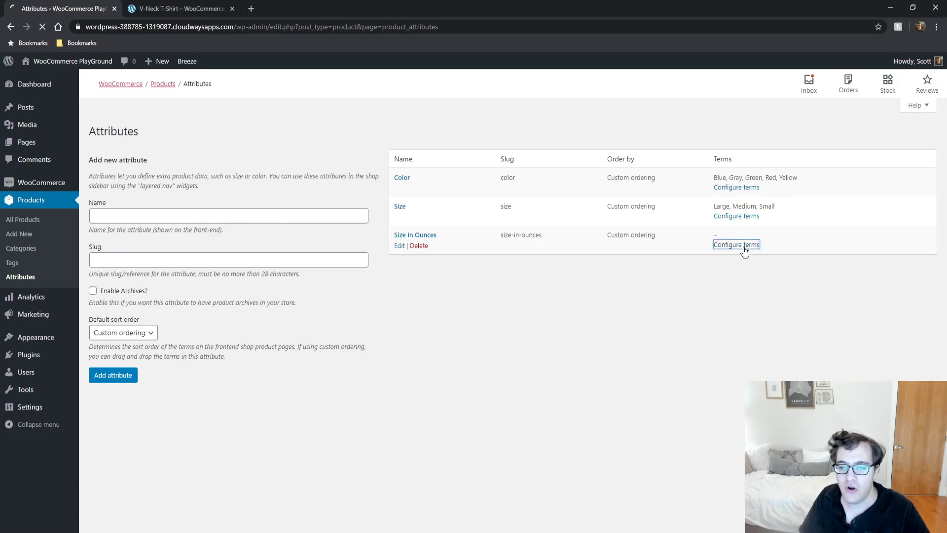
pyautogui.click(736, 244)
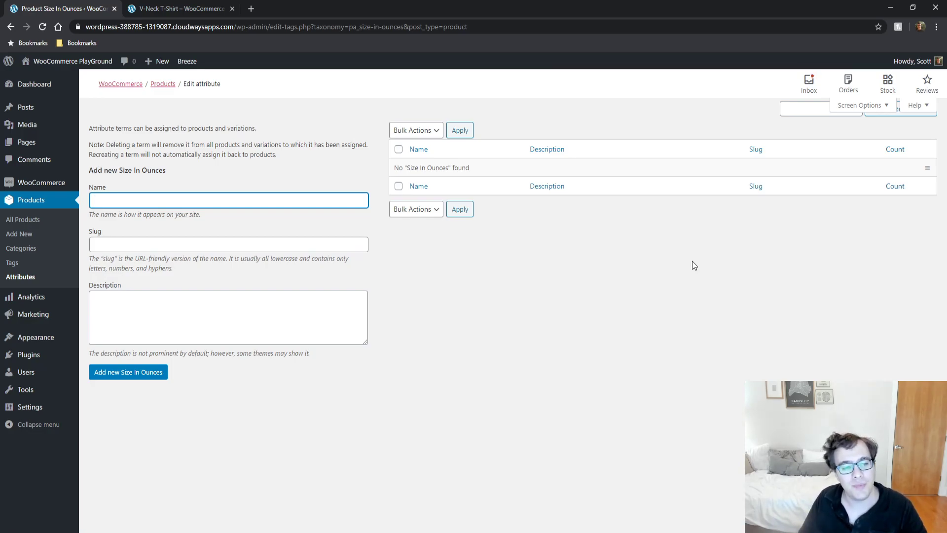
pyautogui.write('8')
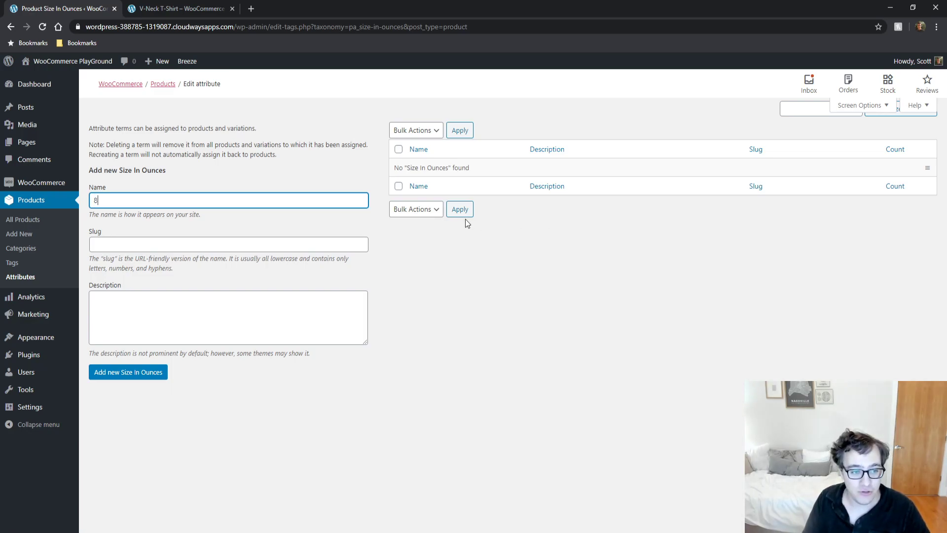
pyautogui.click(228, 317)
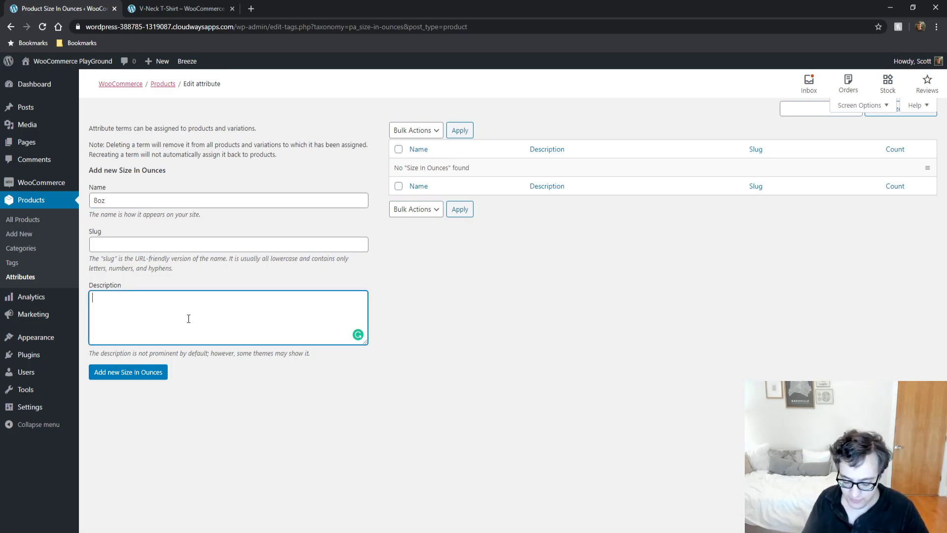
pyautogui.write('8oz cup')
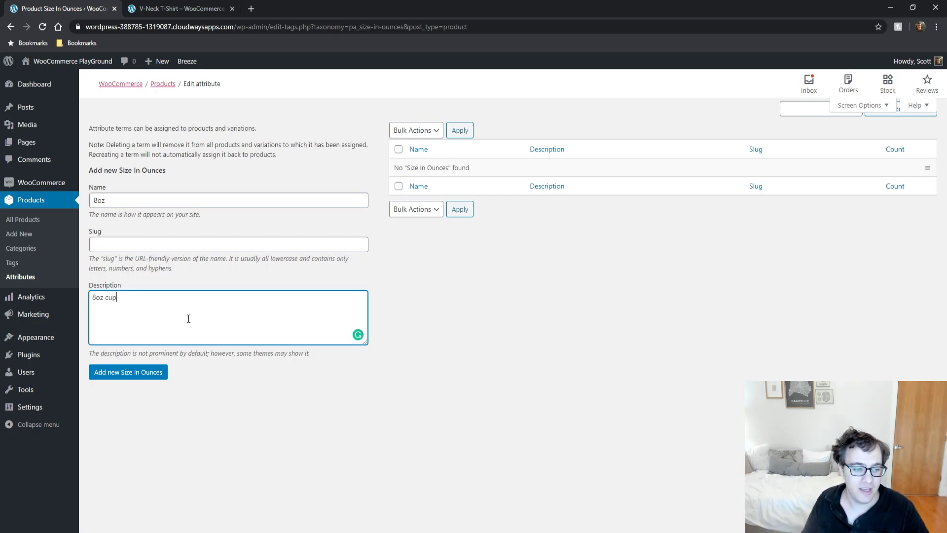
pyautogui.click(128, 372)
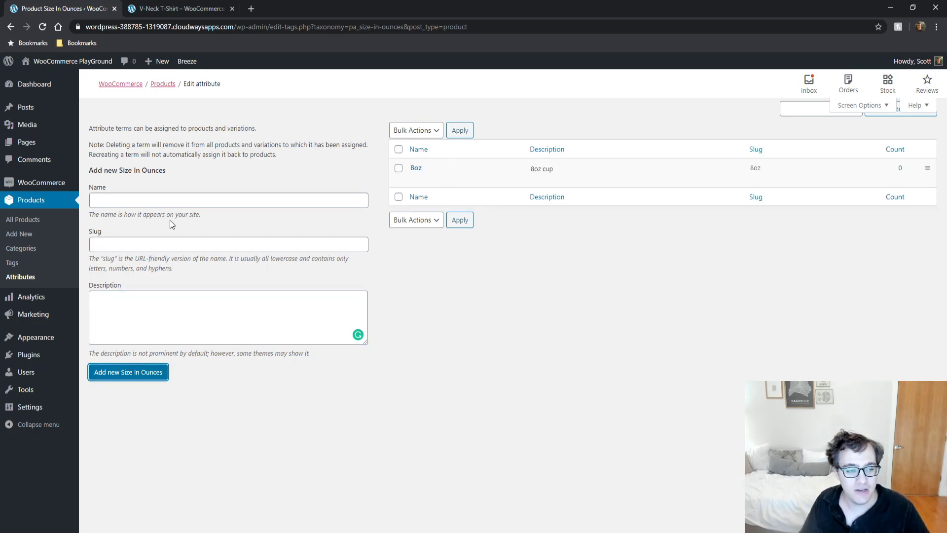
# Step: Add a 12oz cup term described as '12oz cup' to Size In Ounces
pyautogui.write('12oz cup')
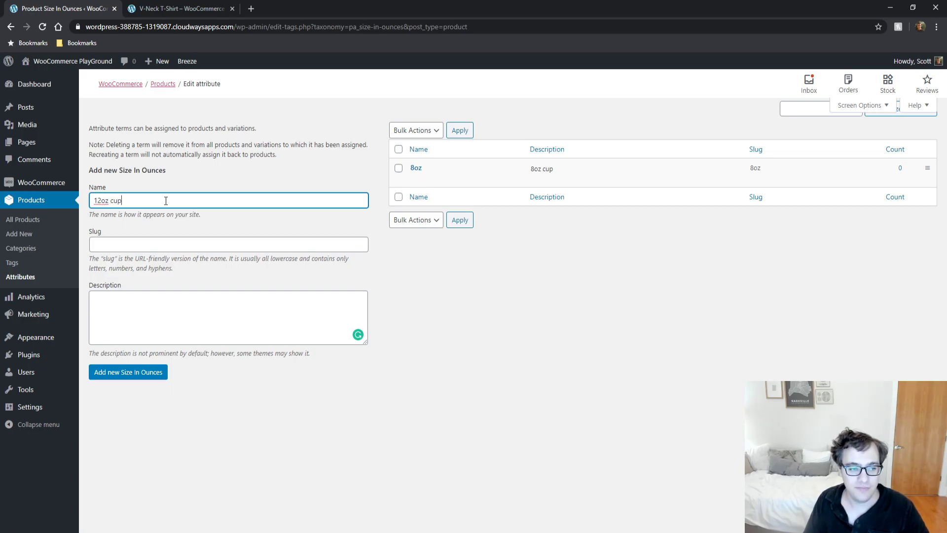
pyautogui.click(228, 316)
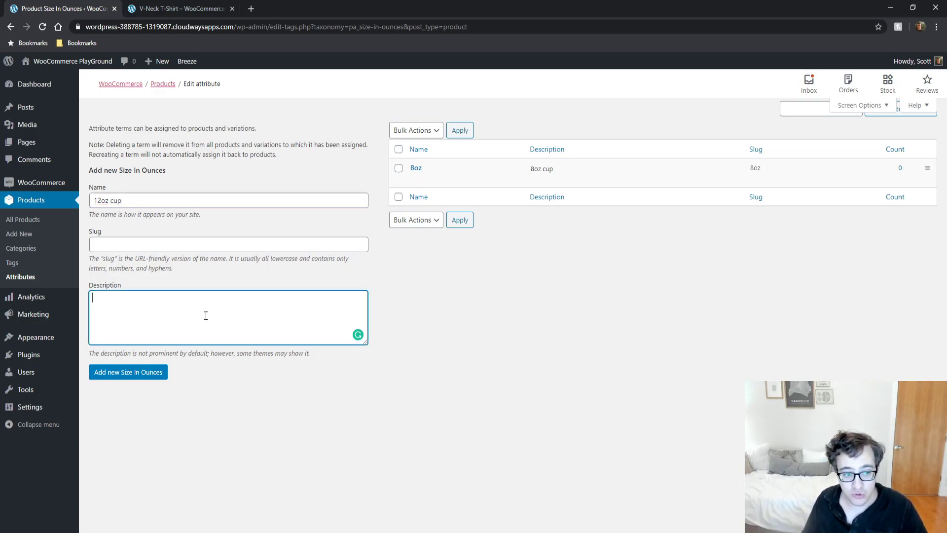
pyautogui.write('12oz cup')
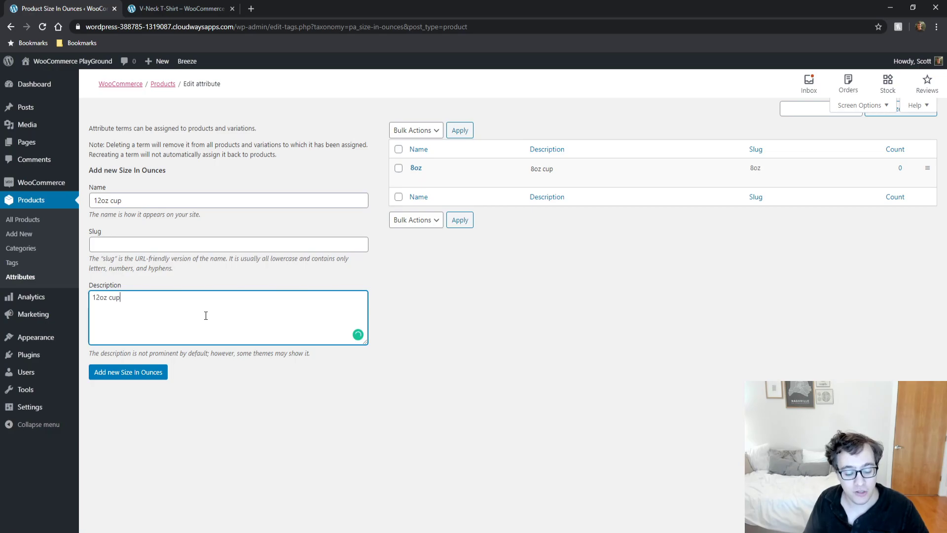
pyautogui.click(127, 372)
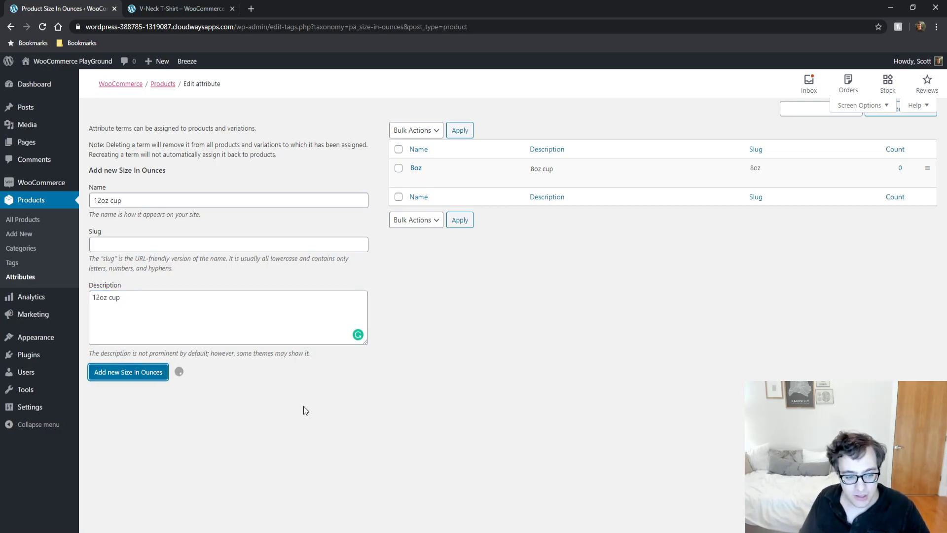
pyautogui.click(127, 372)
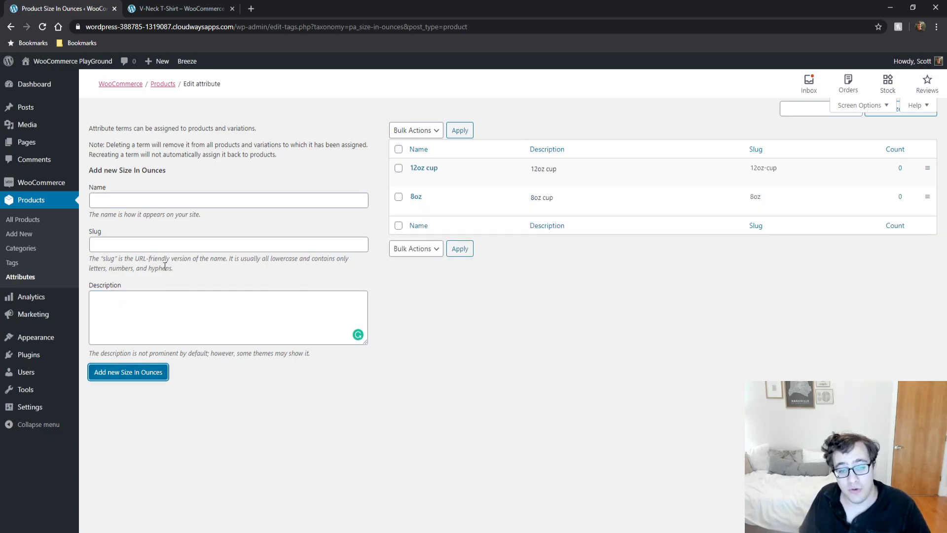
# Step: Quick Edit the 12oz cup term so its name and slug become 12oz
pyautogui.click(423, 168)
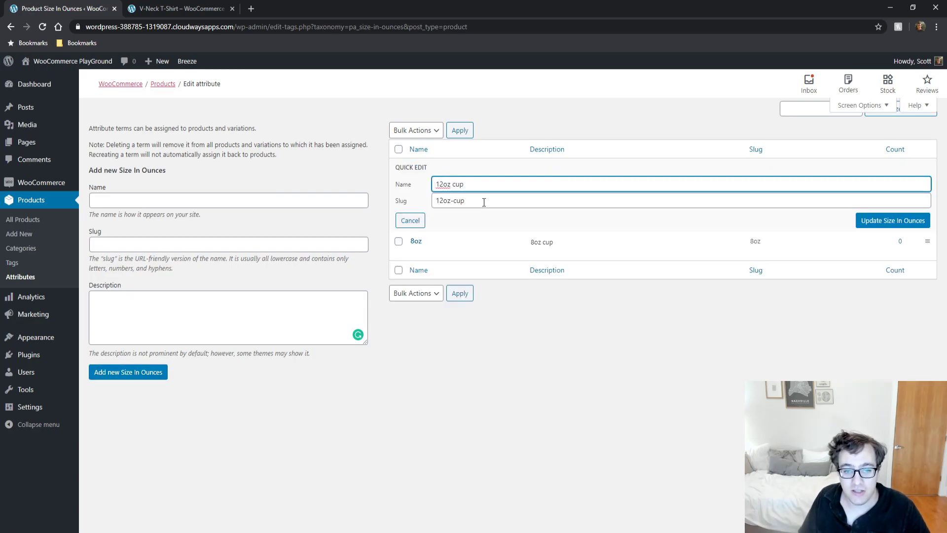
pyautogui.press('BackSpace')
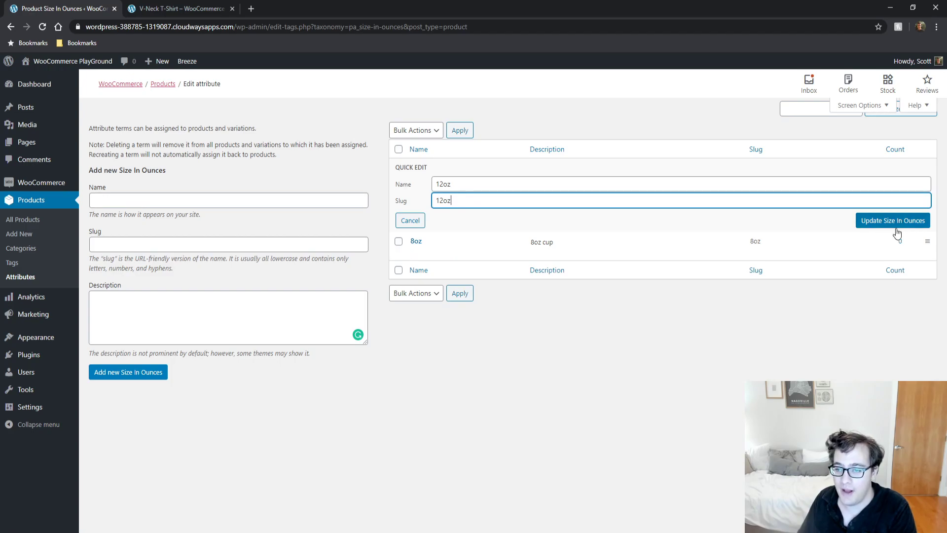
pyautogui.click(892, 220)
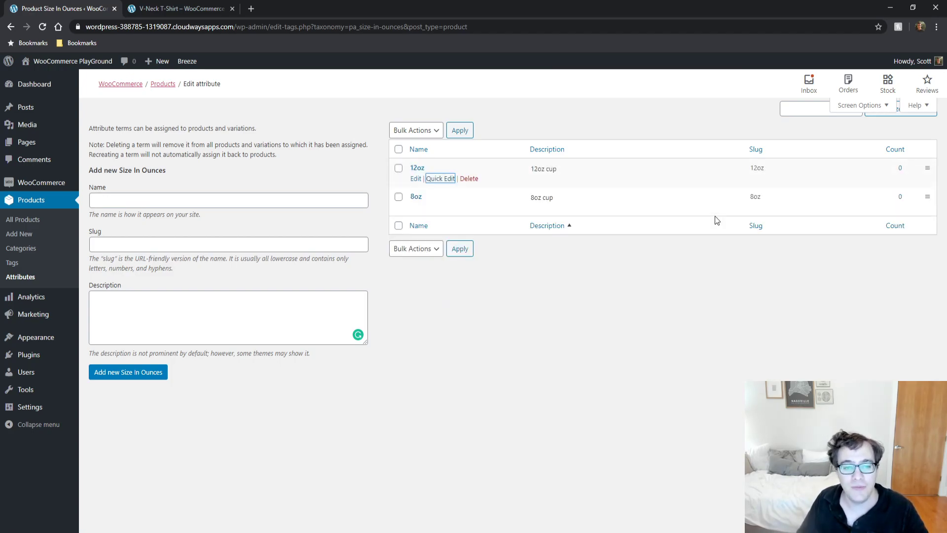
# Step: Add a 16oz term described as '16oz cup' and return to the attributes list
pyautogui.click(228, 200)
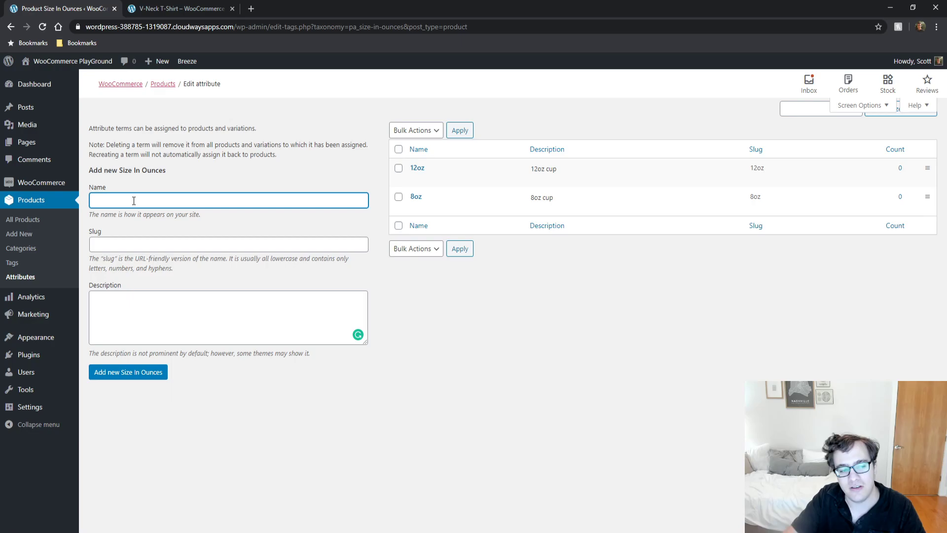
pyautogui.write('16oz')
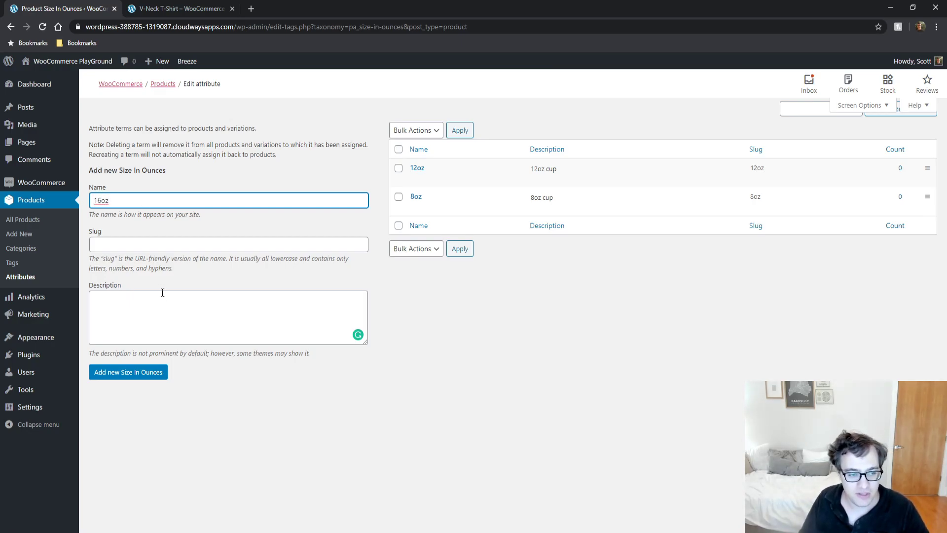
pyautogui.write('16 oz c')
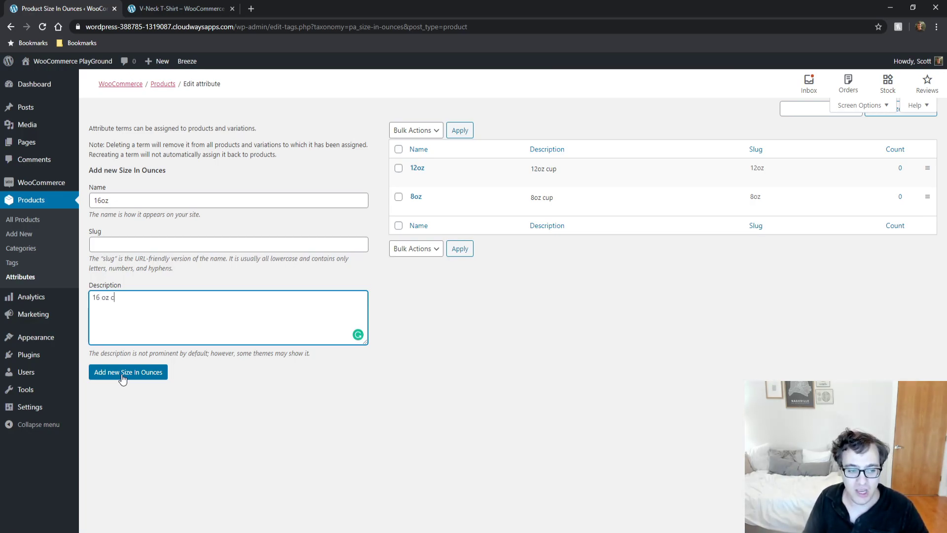
pyautogui.write('up')
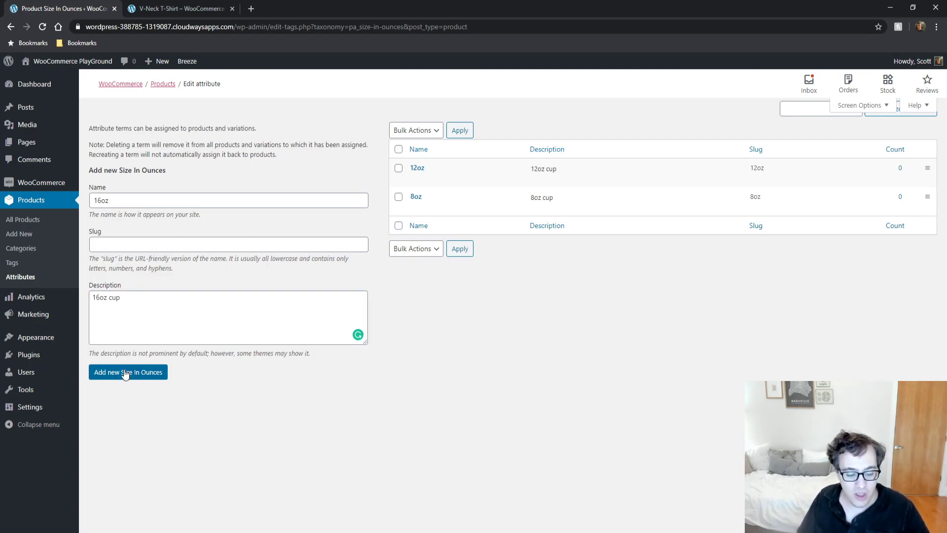
pyautogui.click(127, 372)
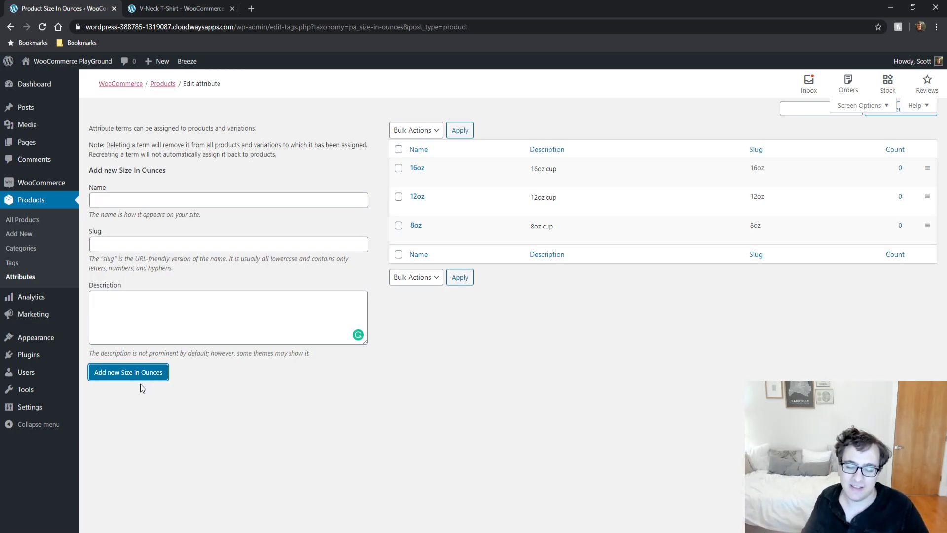
pyautogui.click(127, 372)
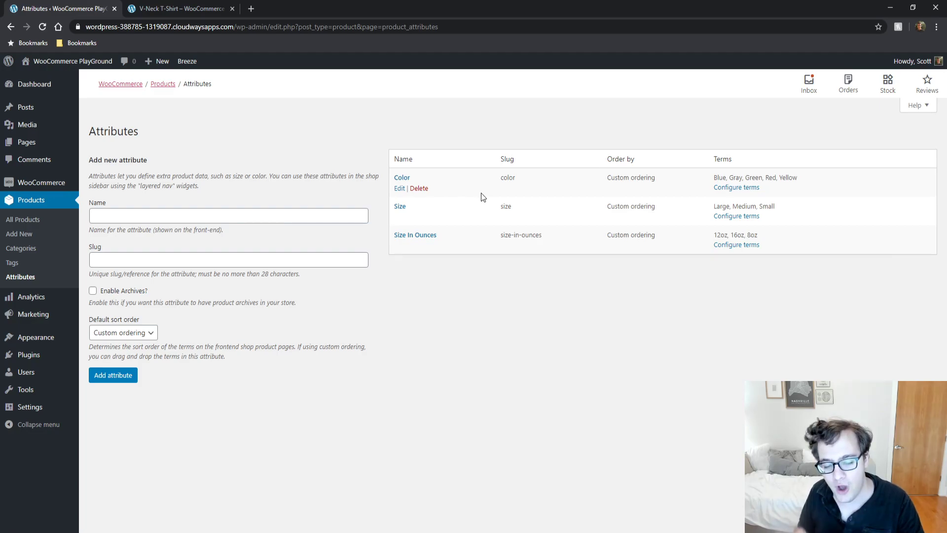
pyautogui.moveTo(482, 198)
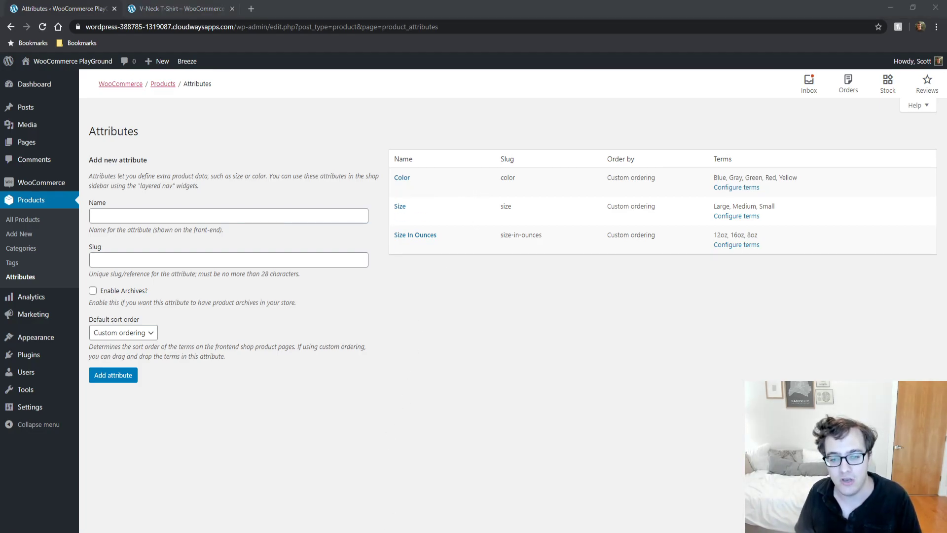
pyautogui.moveTo(539, 437)
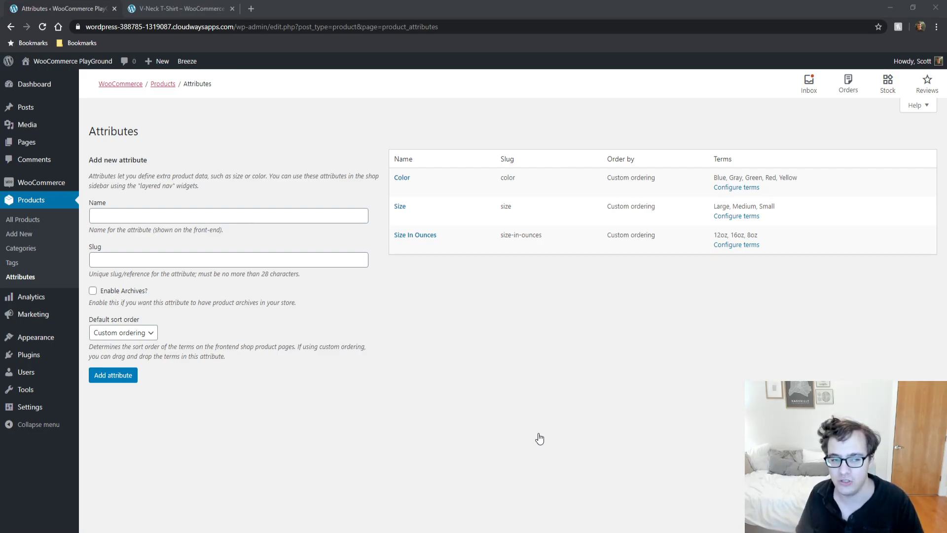
pyautogui.moveTo(415, 235)
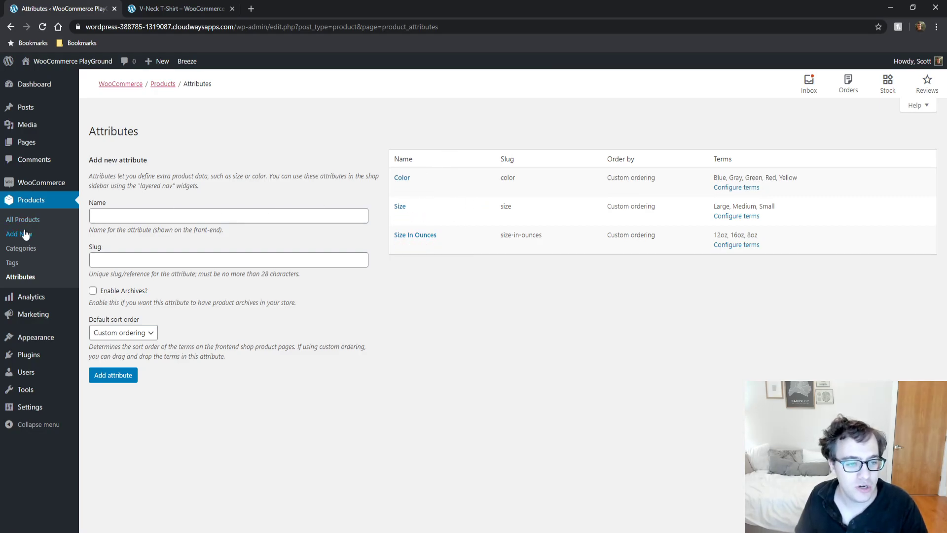
# Step: Create a new product titled 'SertMedia Coffee Cup' with description 'It's a cup no big deal'
pyautogui.click(18, 233)
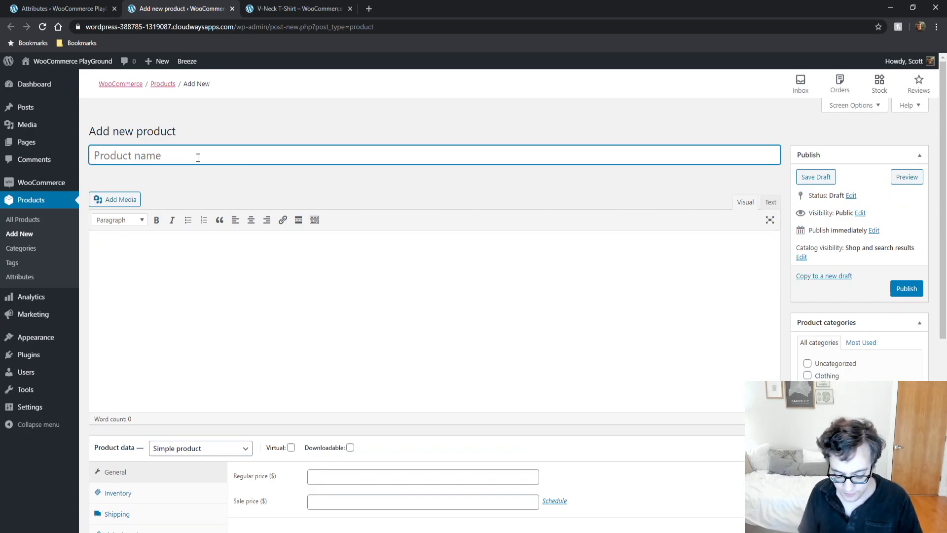
pyautogui.write('SertMedia Coffee')
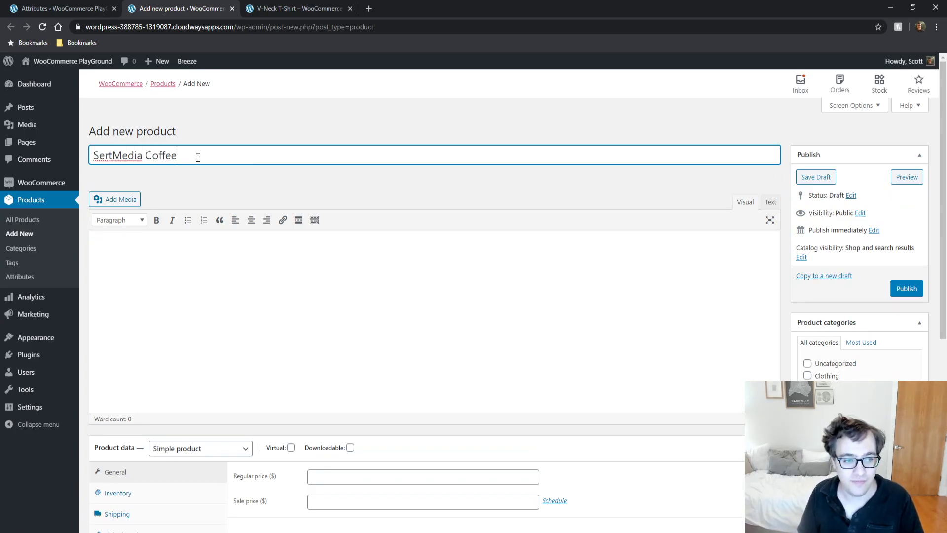
pyautogui.write('Cup')
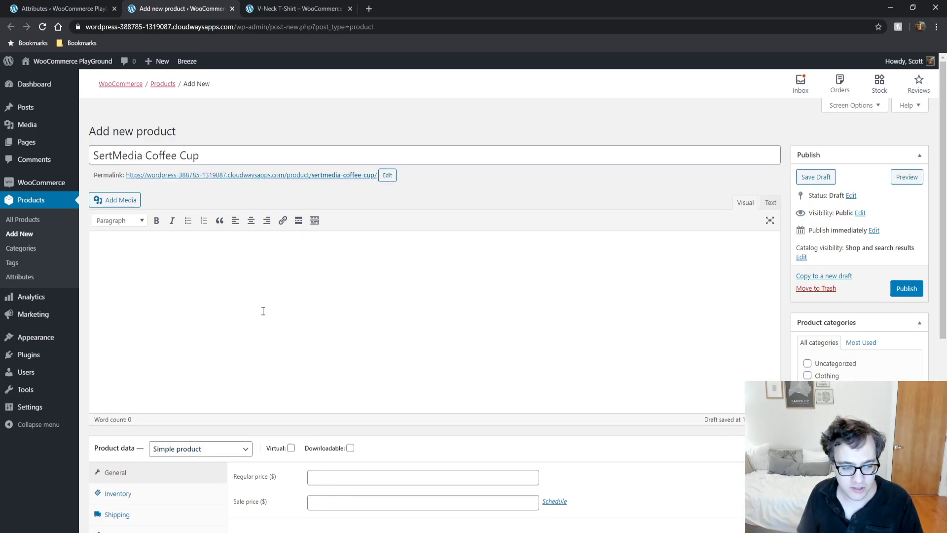
pyautogui.write("It's a cup")
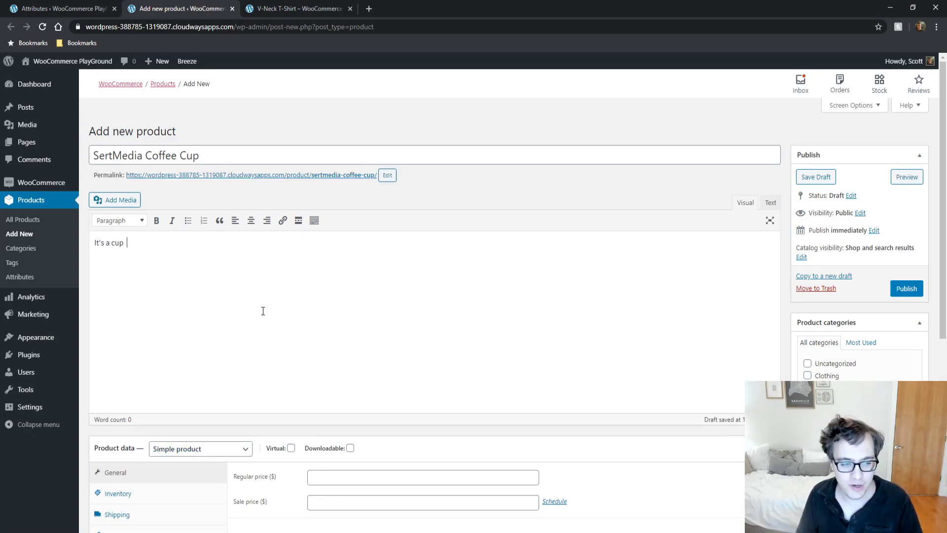
pyautogui.write('no big deal')
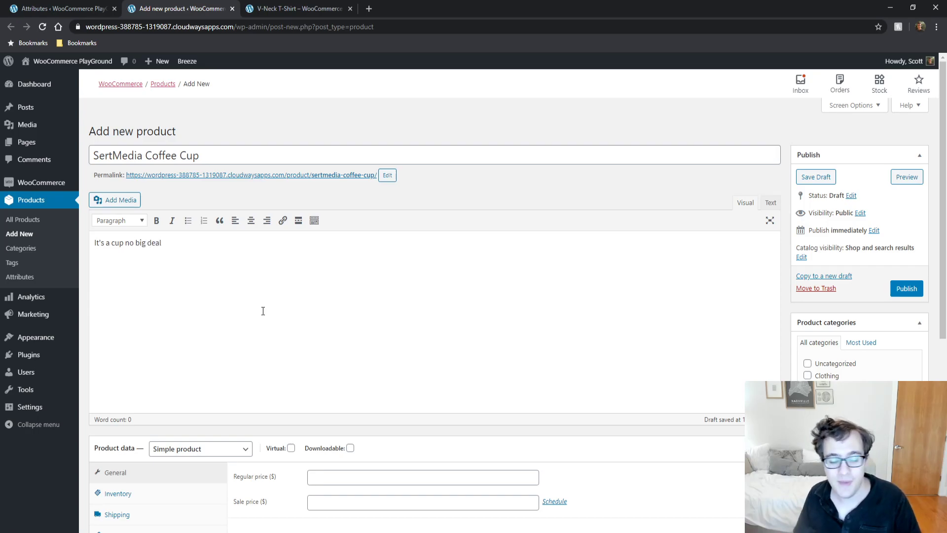
# Step: Dismiss the product image library and put the product in the Music category
pyautogui.scroll(-3)
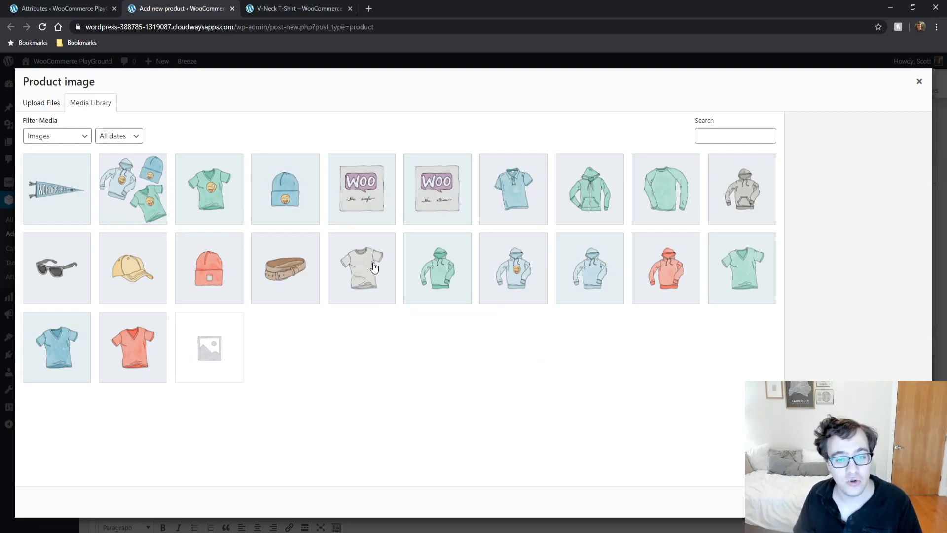
pyautogui.click(361, 188)
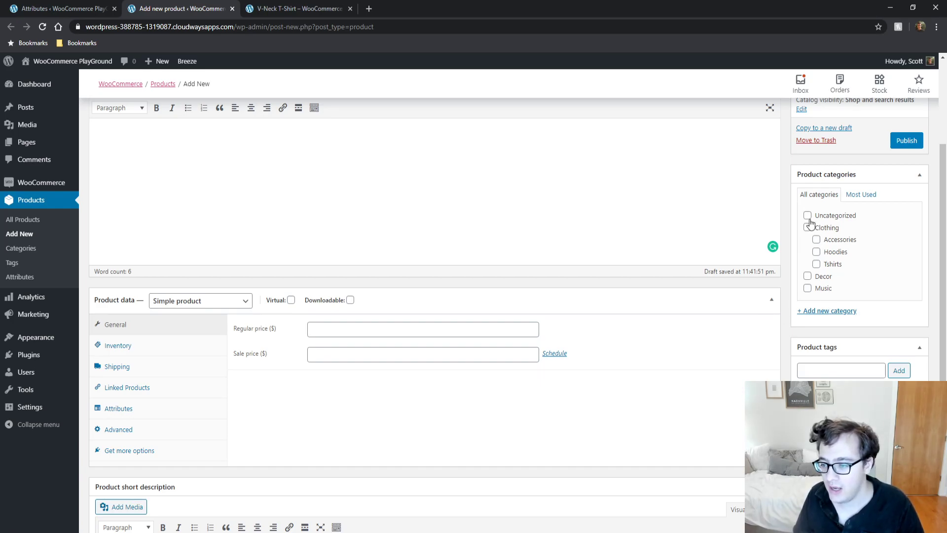
pyautogui.click(808, 288)
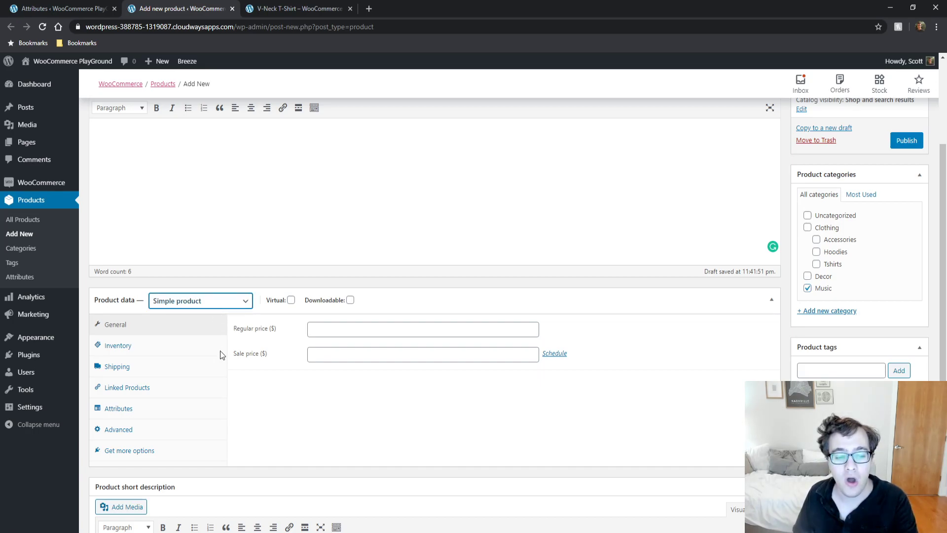
# Step: Make the product a variable product and start its SKU with 'cu'
pyautogui.click(200, 300)
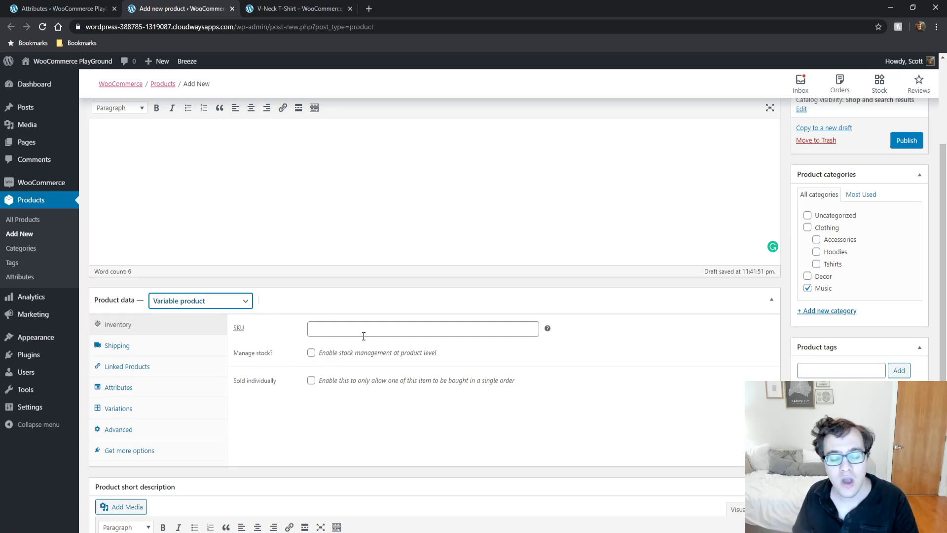
pyautogui.click(422, 328)
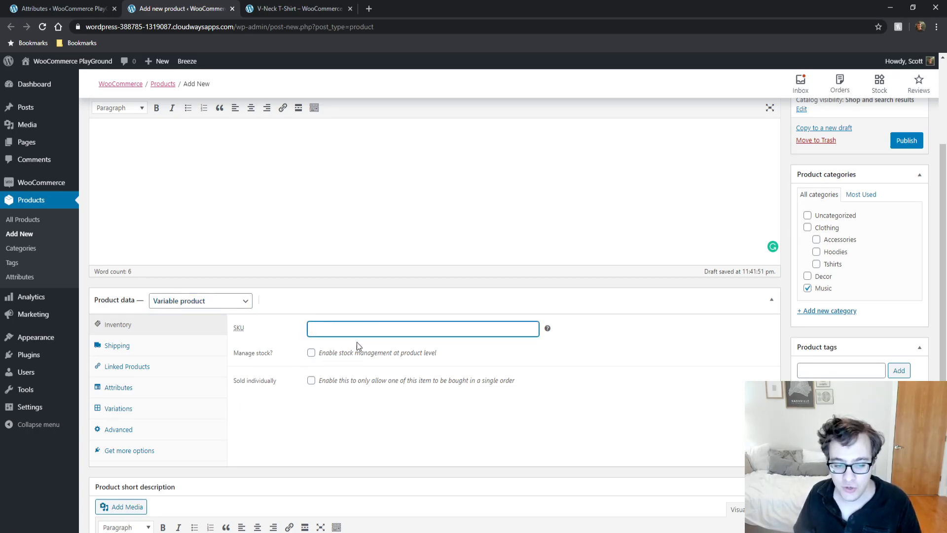
pyautogui.write('cu')
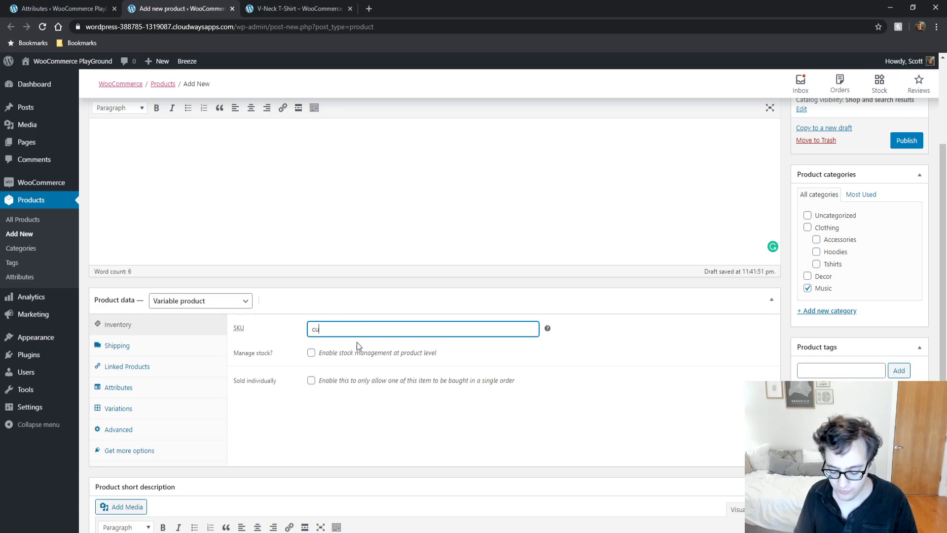
# Step: Check the Variations panel, then settle on the Attributes panel of Product data
pyautogui.click(118, 387)
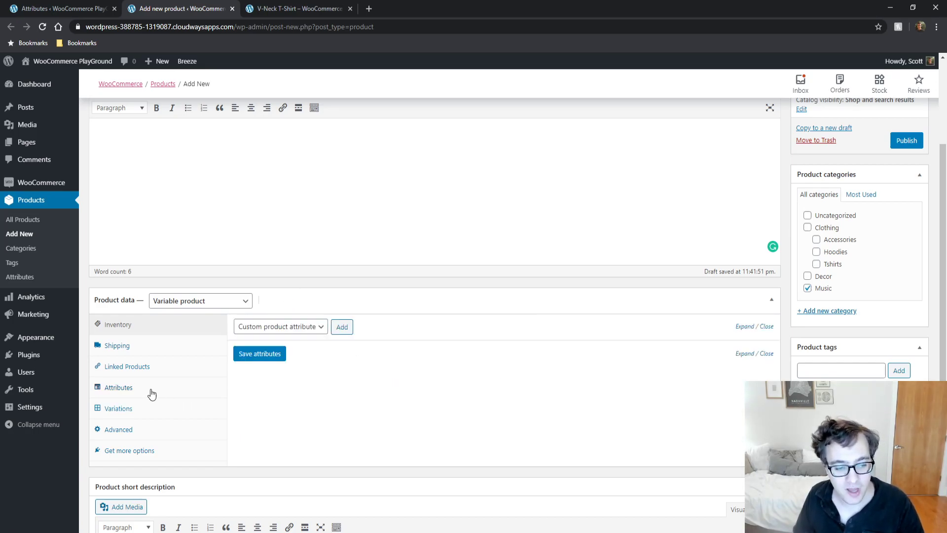
pyautogui.click(119, 408)
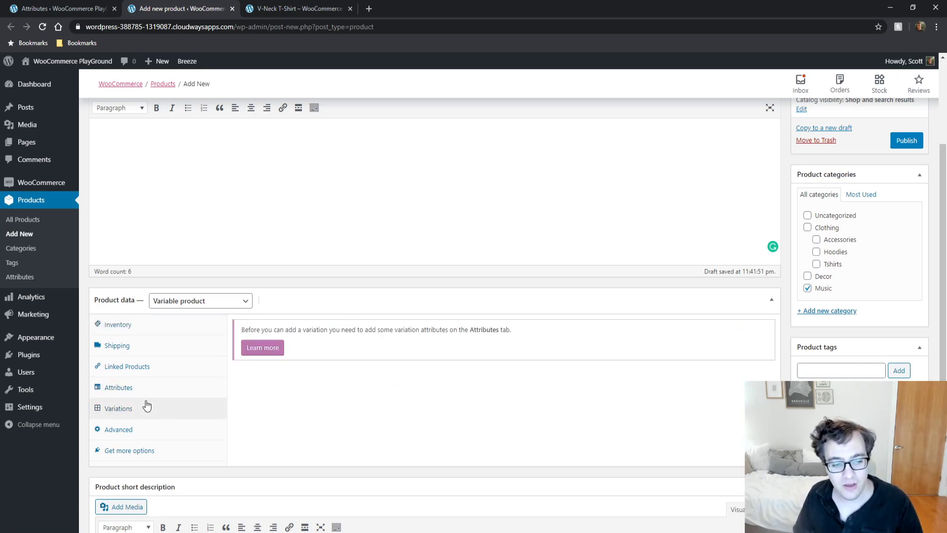
pyautogui.moveTo(180, 375)
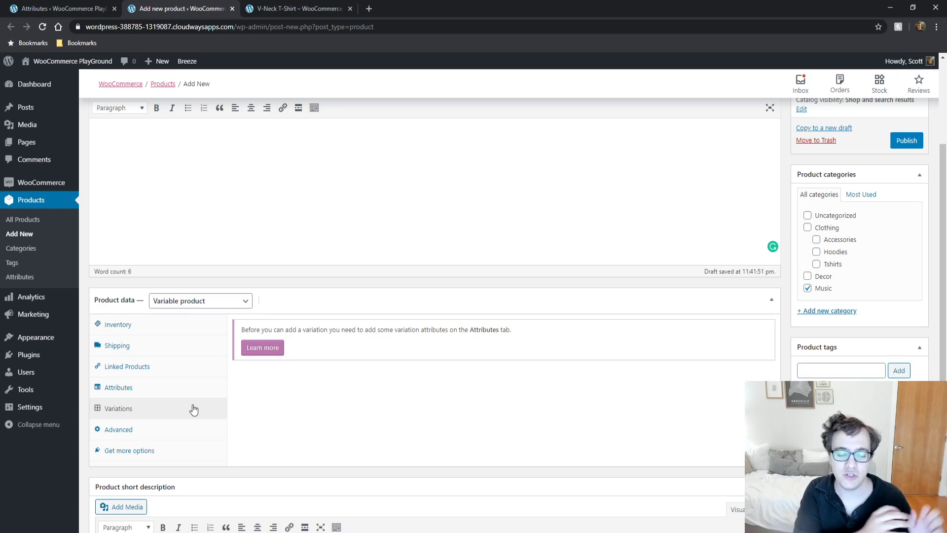
pyautogui.click(119, 387)
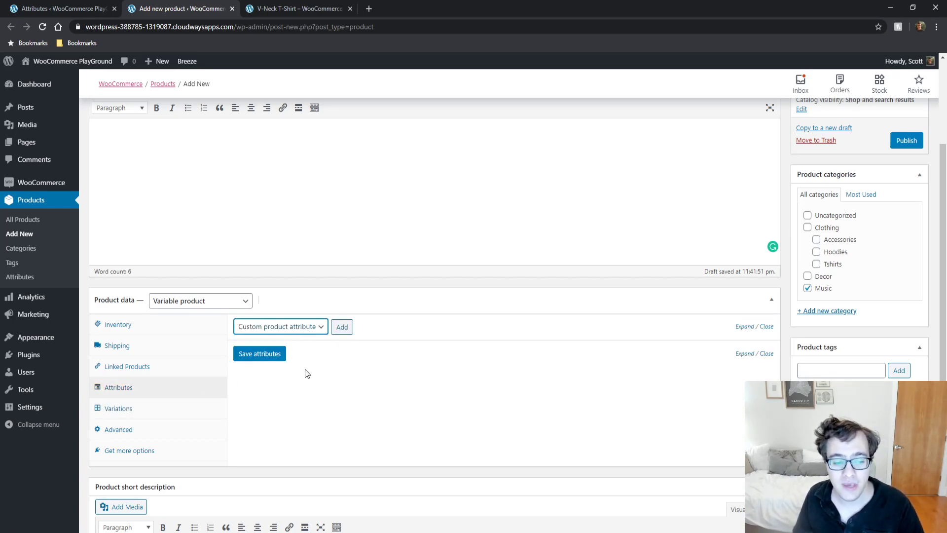
# Step: Add Size In Ounces with 12oz, 16oz and 8oz, used for variations, then pick Color to add
pyautogui.click(279, 327)
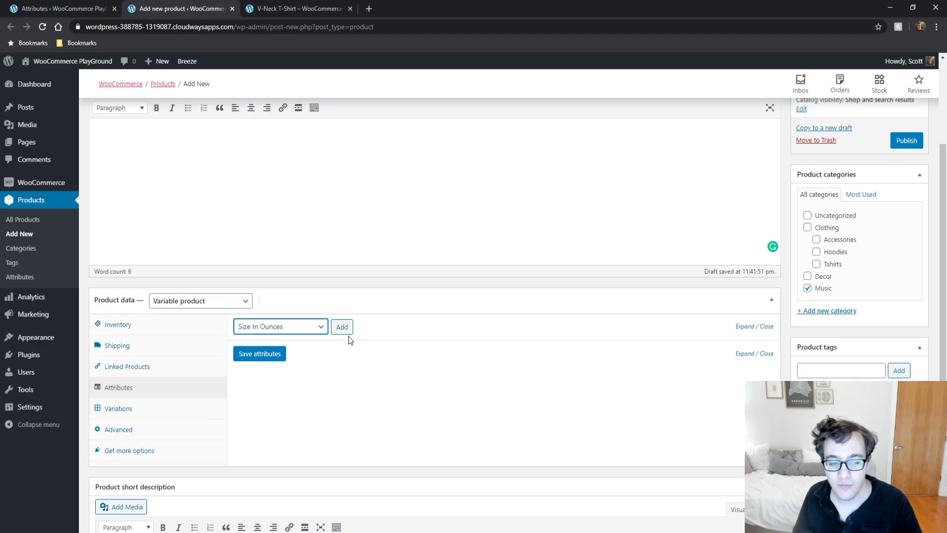
pyautogui.click(343, 326)
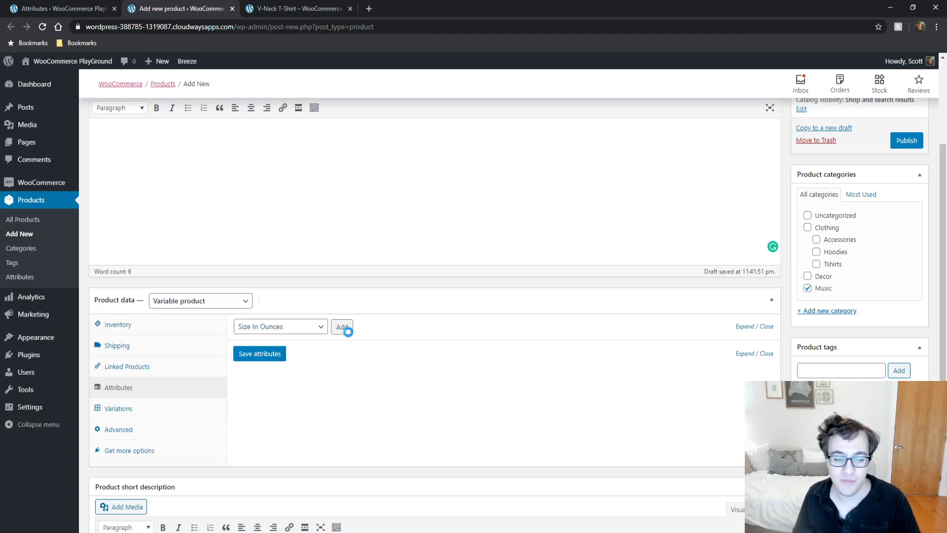
pyautogui.click(342, 327)
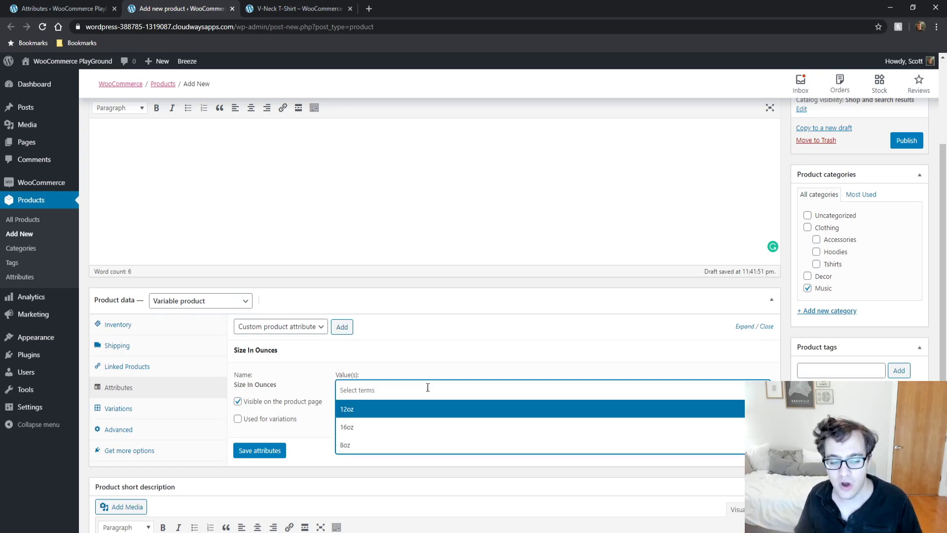
pyautogui.click(345, 445)
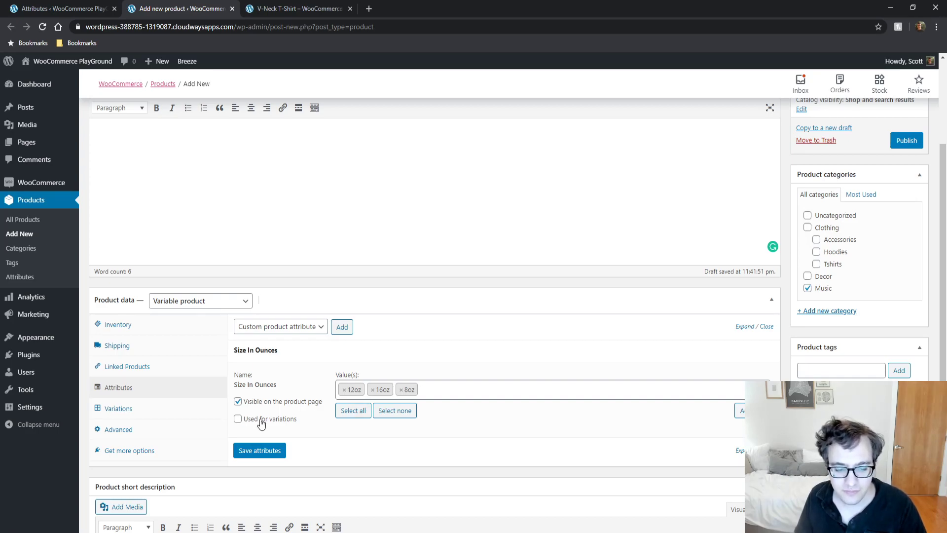
pyautogui.click(237, 418)
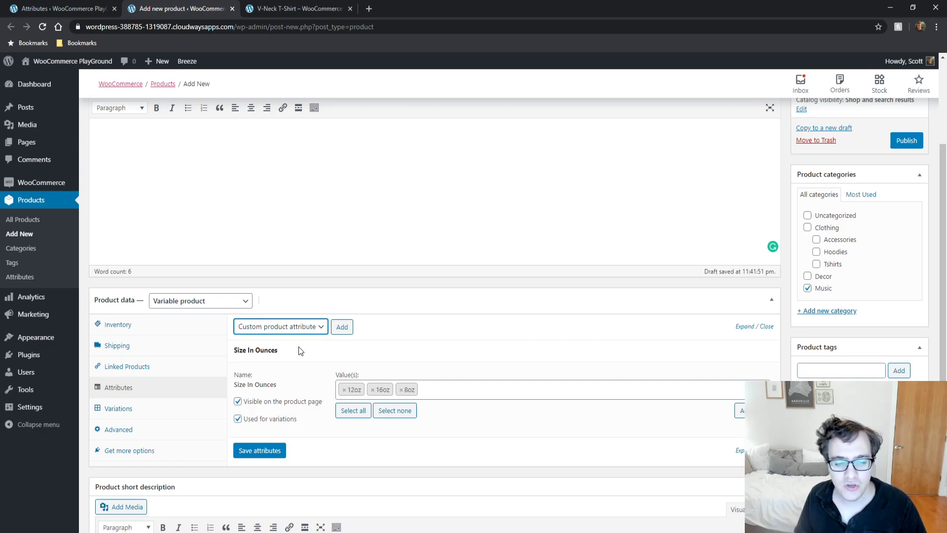
pyautogui.click(343, 327)
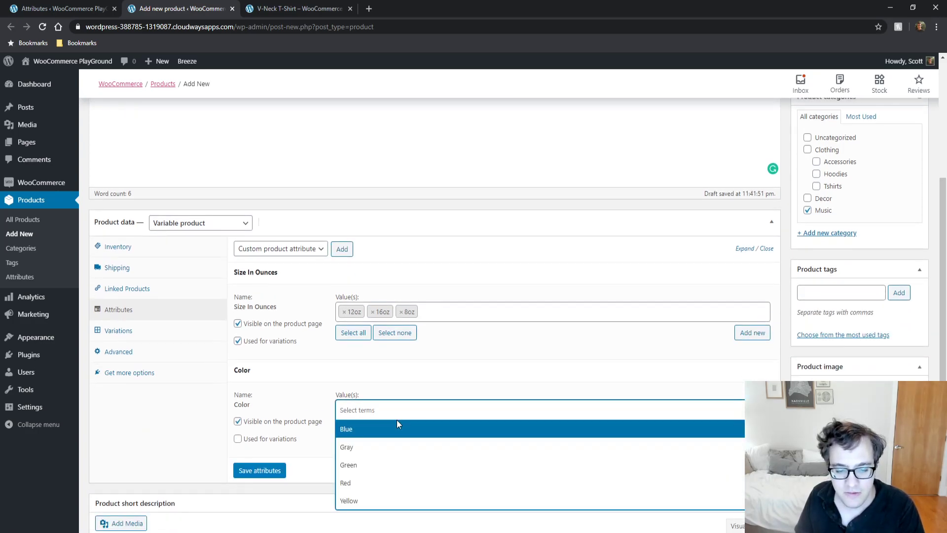
# Step: Give Color the values Gray, Red and Green, used for variations, and save both attributes
pyautogui.click(346, 447)
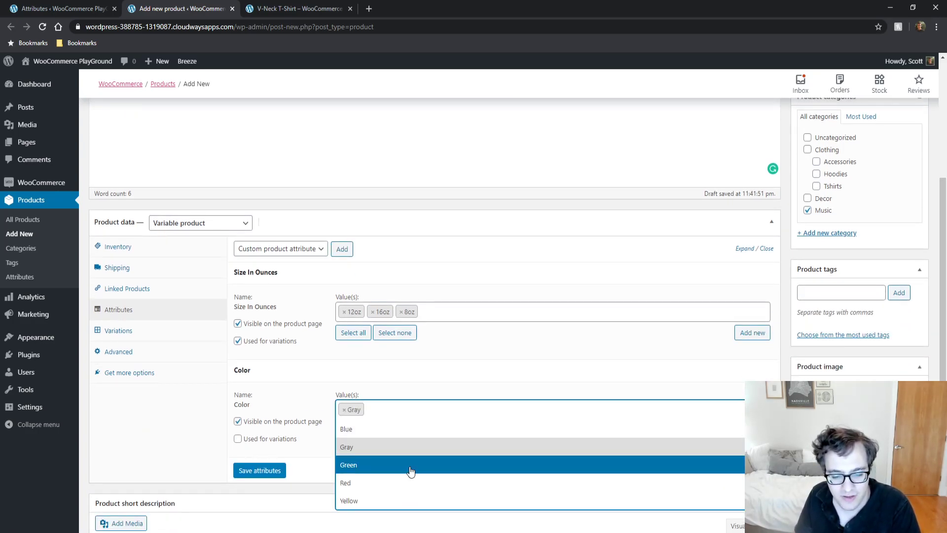
pyautogui.click(345, 482)
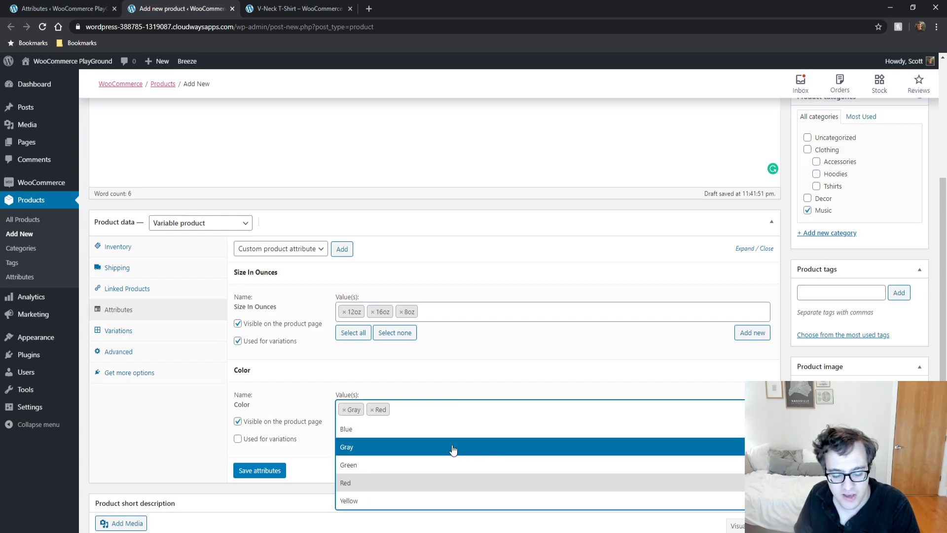
pyautogui.moveTo(455, 482)
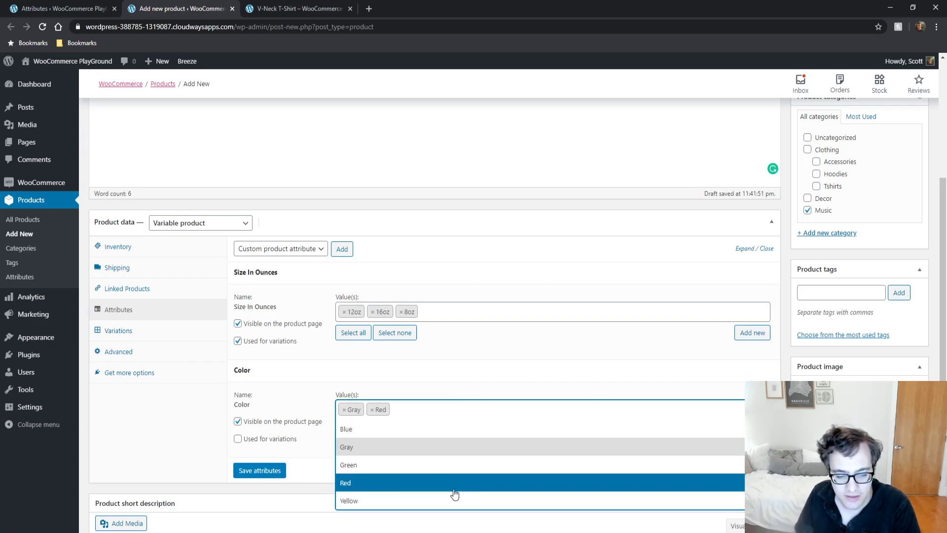
pyautogui.click(348, 465)
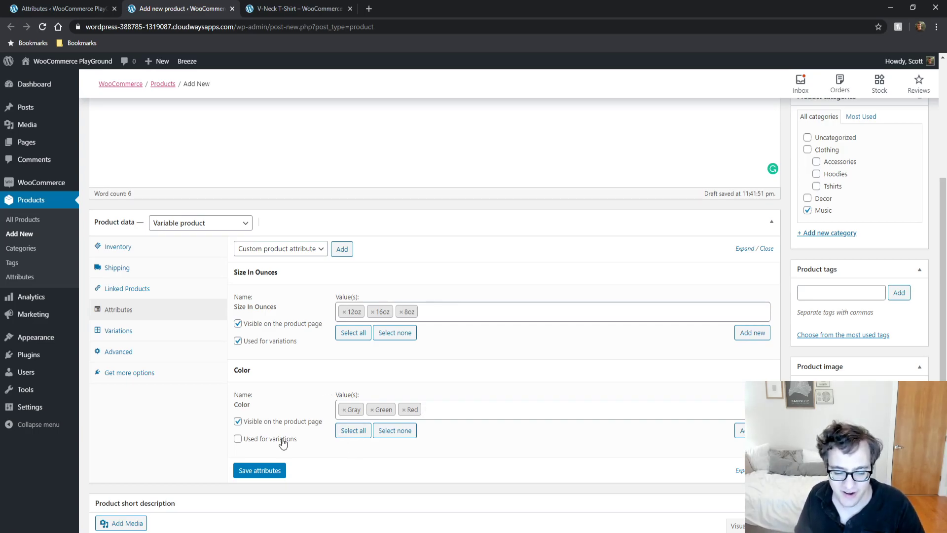
pyautogui.click(237, 438)
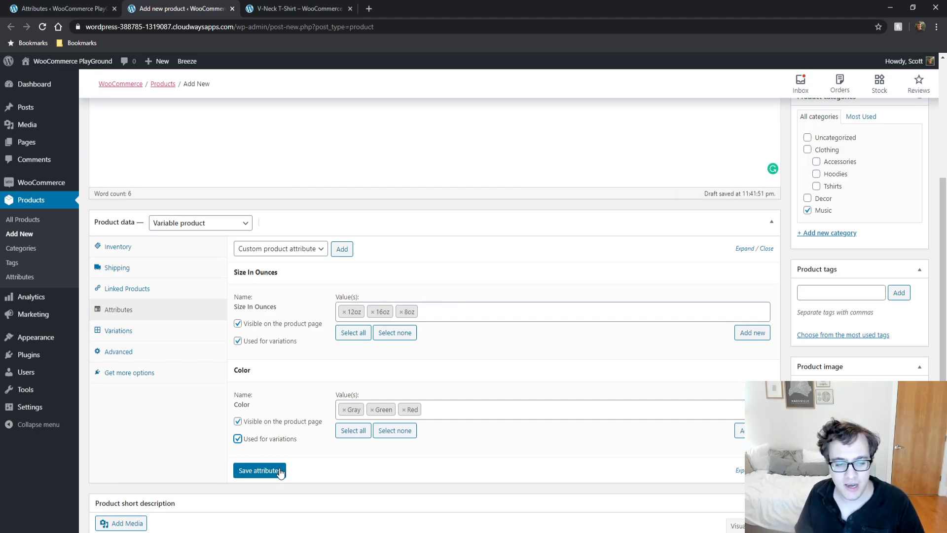
pyautogui.click(259, 470)
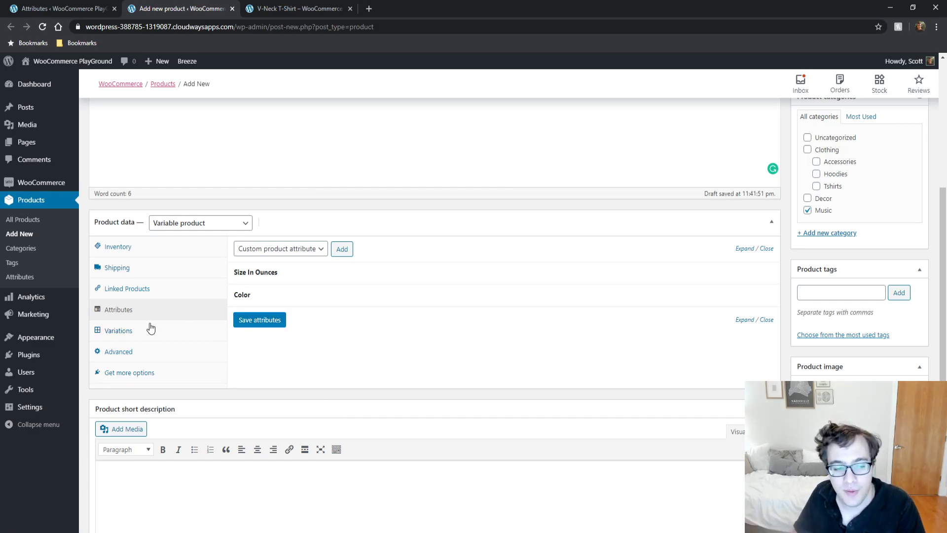
# Step: Generate all 9 size/color variations from the attributes and acknowledge the alert
pyautogui.click(118, 330)
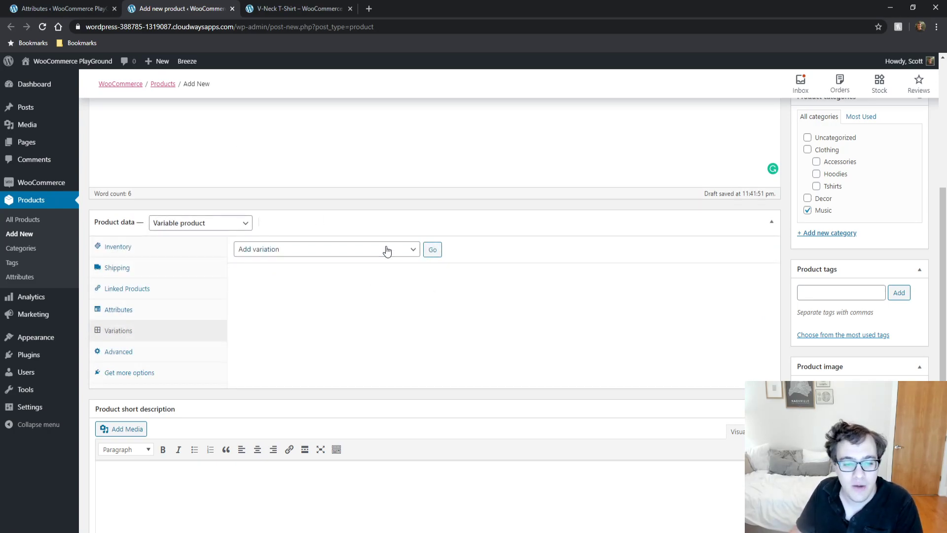
pyautogui.click(326, 249)
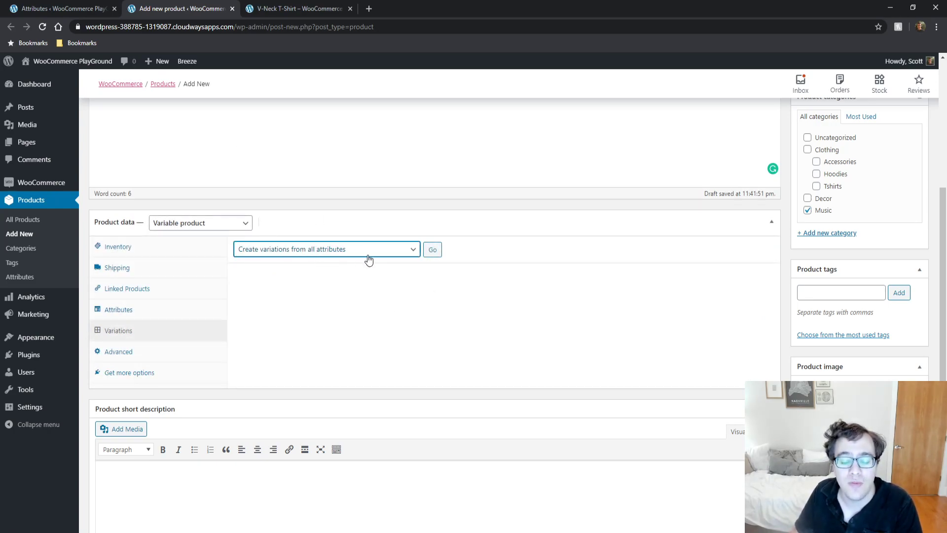
pyautogui.click(432, 249)
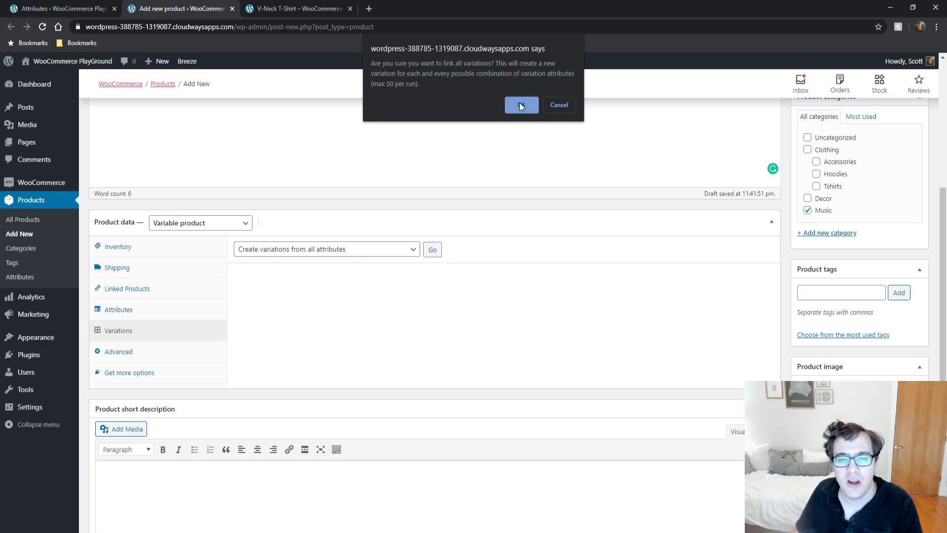
pyautogui.moveTo(502, 114)
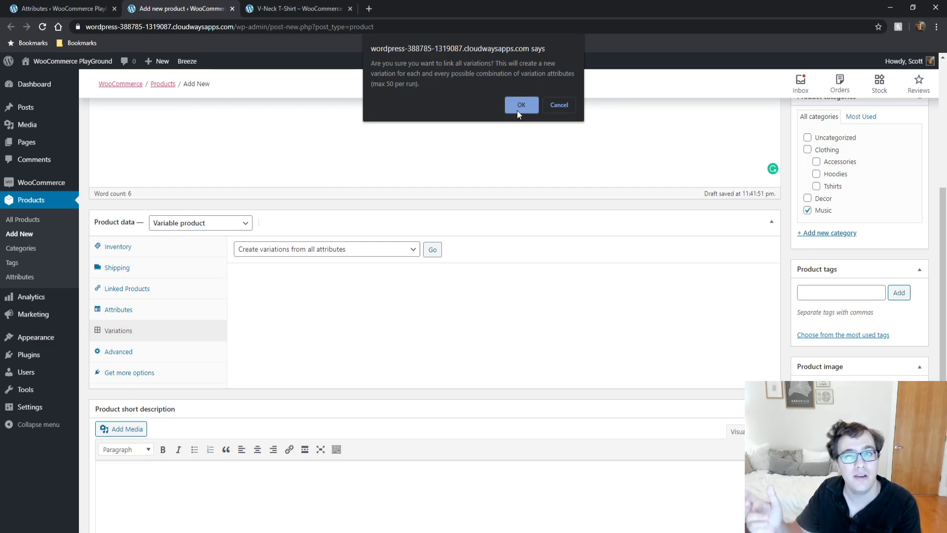
pyautogui.click(521, 105)
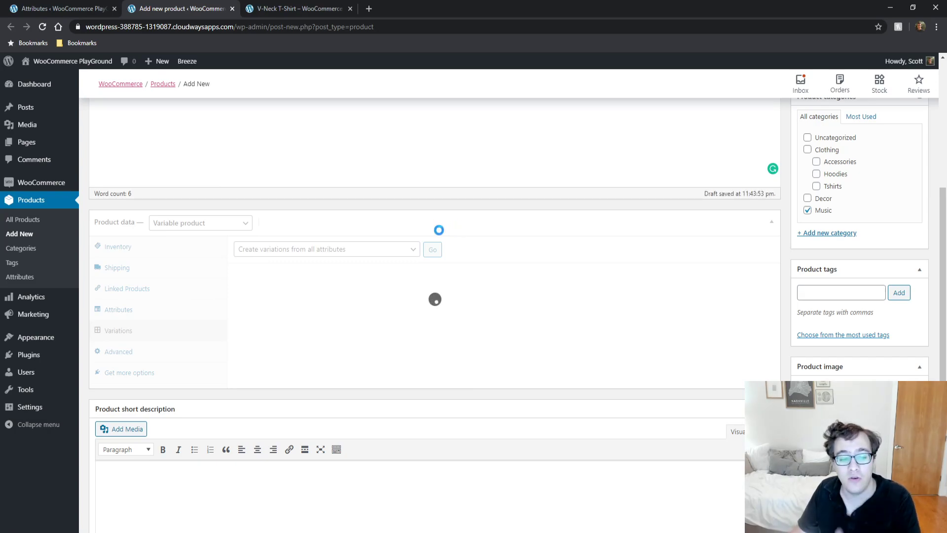
pyautogui.click(432, 249)
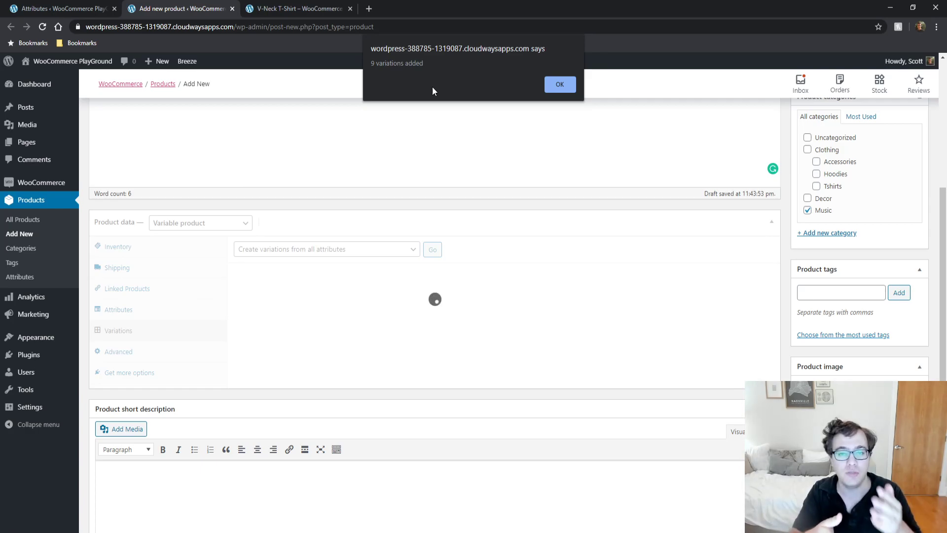
pyautogui.click(558, 84)
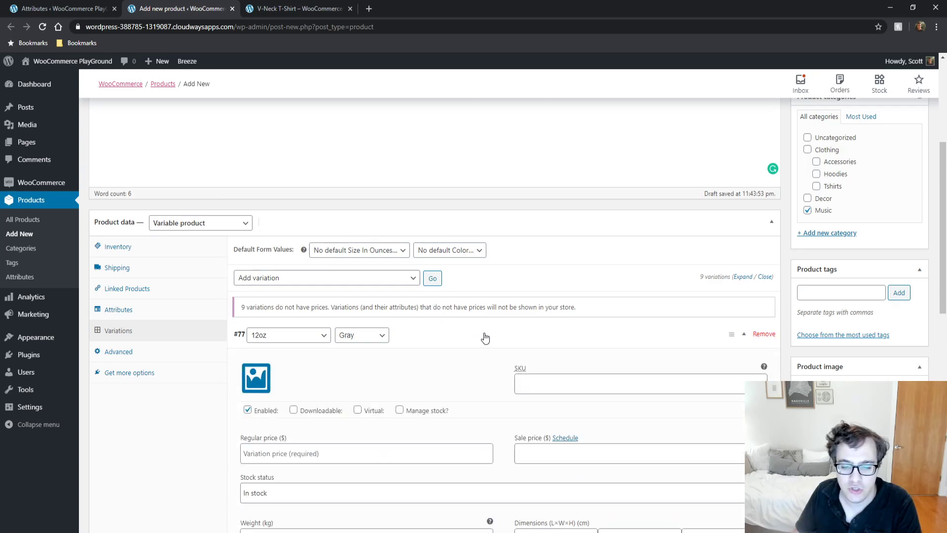
pyautogui.moveTo(434, 353)
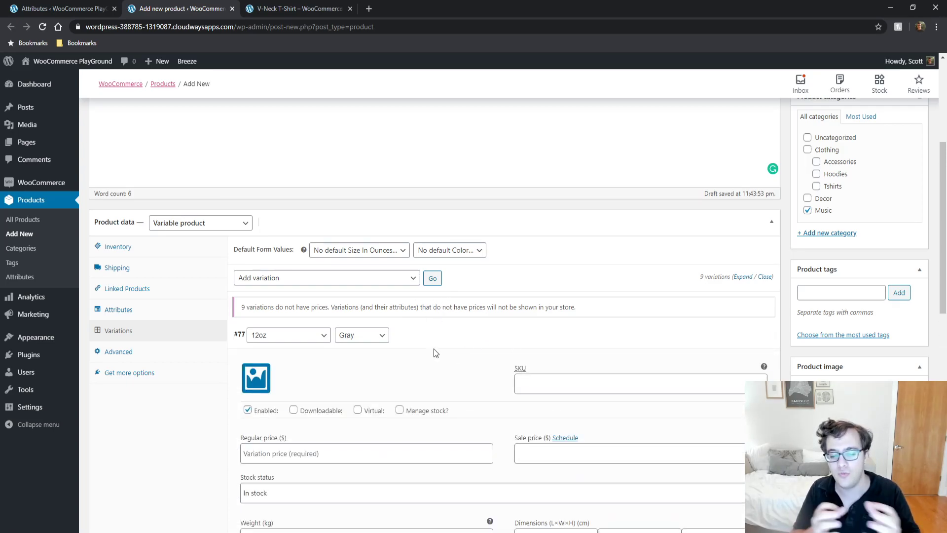
pyautogui.moveTo(449, 338)
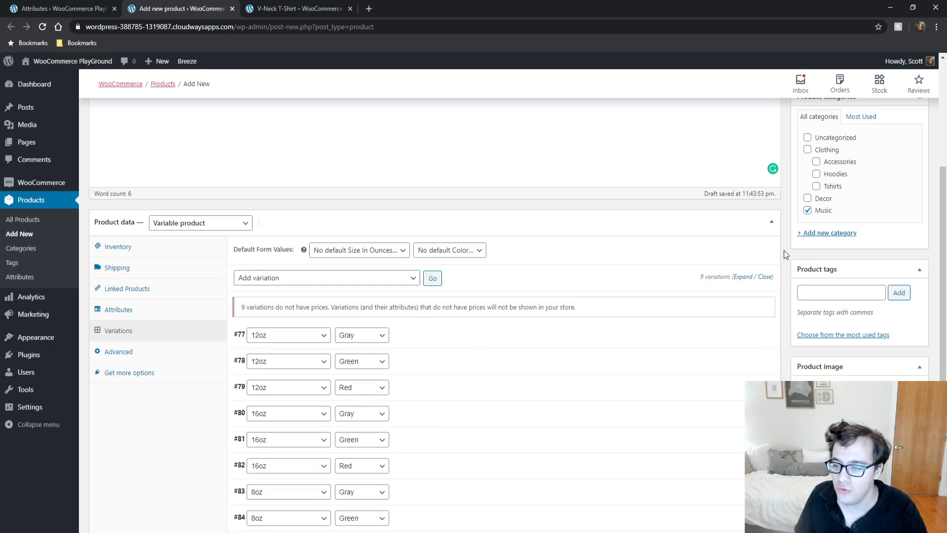
# Step: Give the three 16oz variations regular price 10 and the 8oz variations price 4, ending with 8oz Red
pyautogui.click(239, 335)
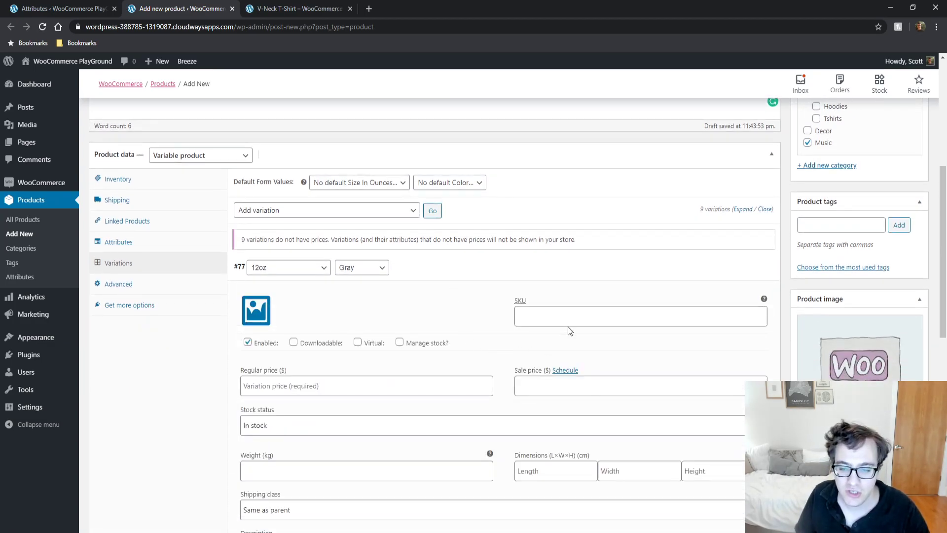
pyautogui.click(365, 385)
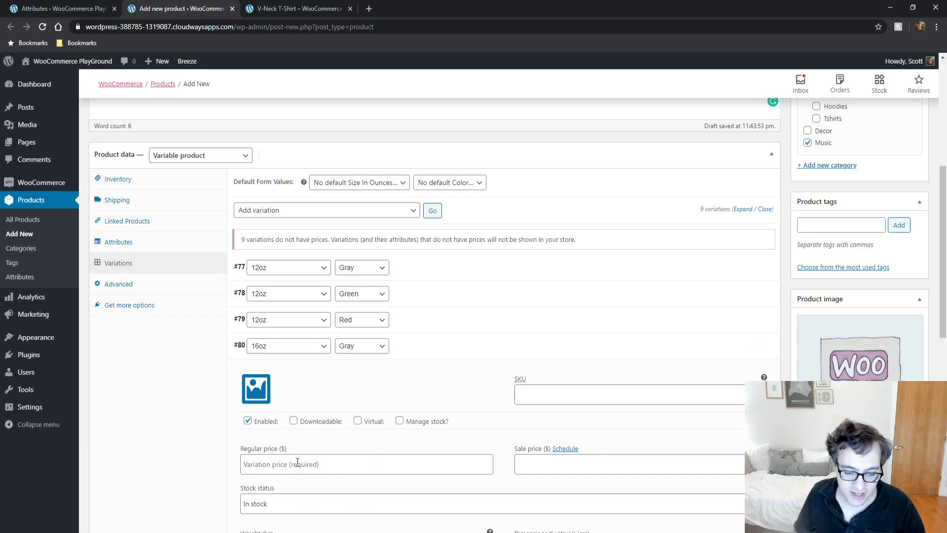
pyautogui.write('10')
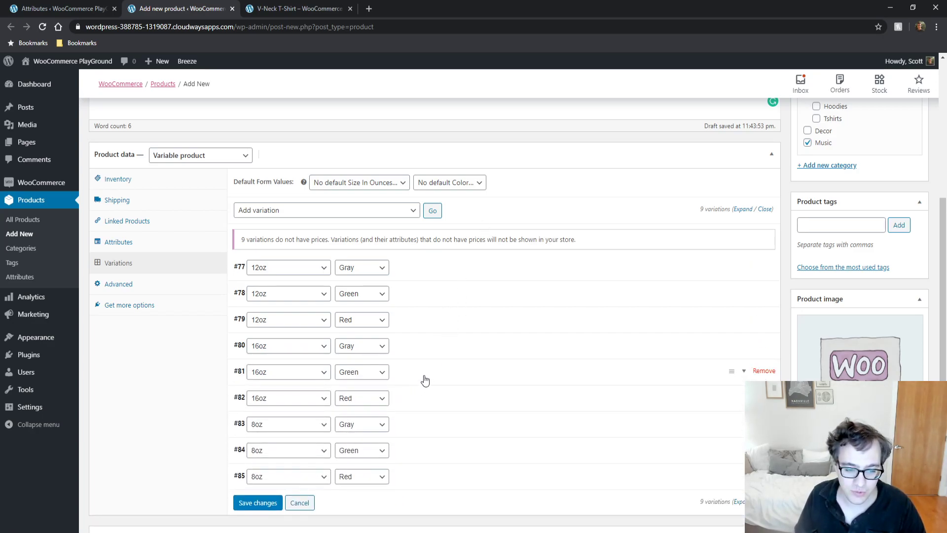
pyautogui.write('10')
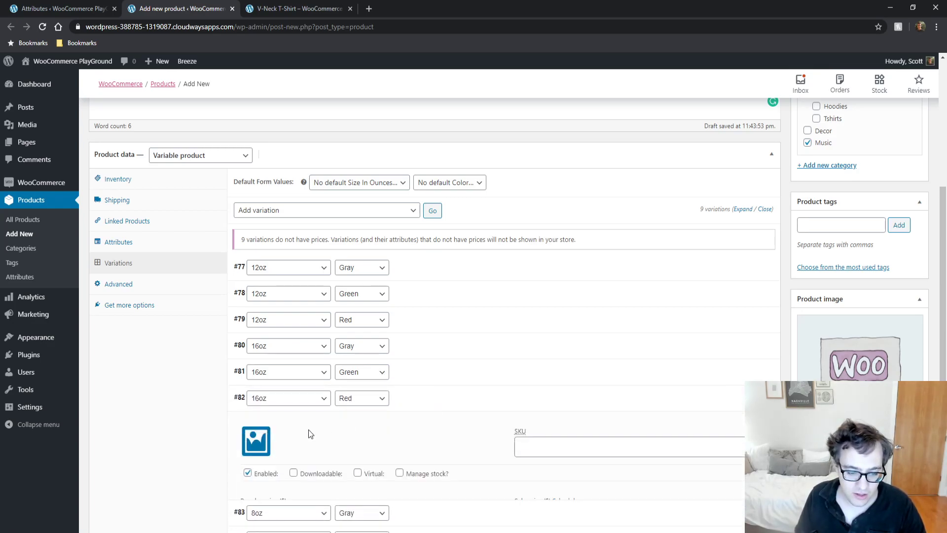
pyautogui.write('10')
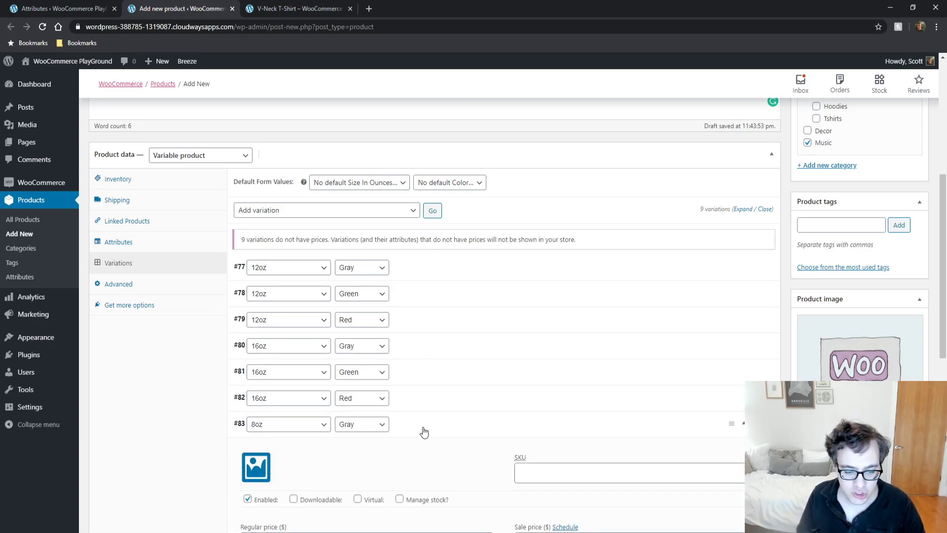
pyautogui.write('4')
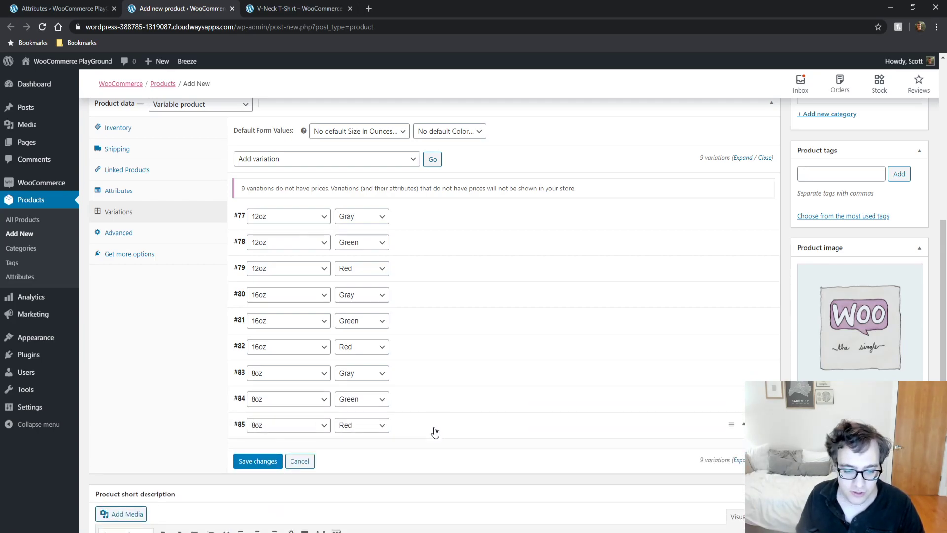
pyautogui.write('4')
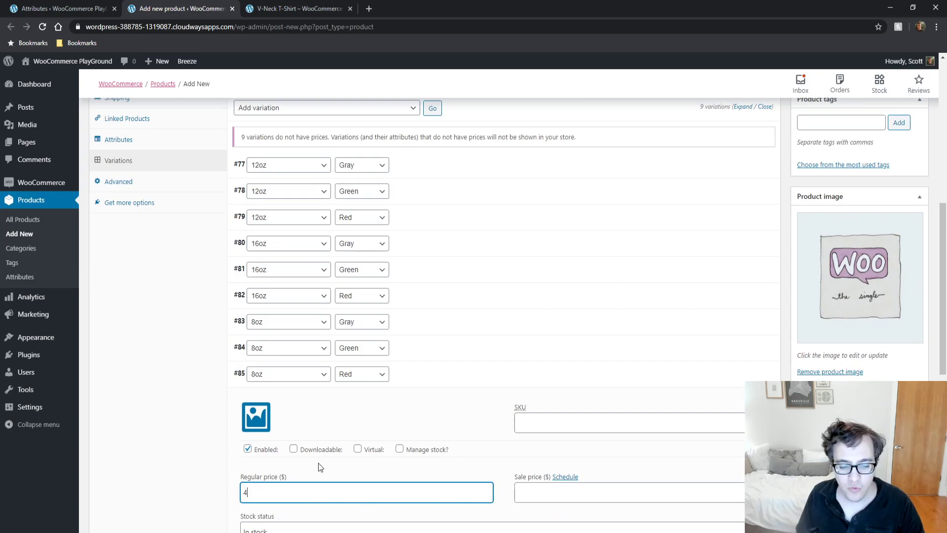
pyautogui.scroll(-3)
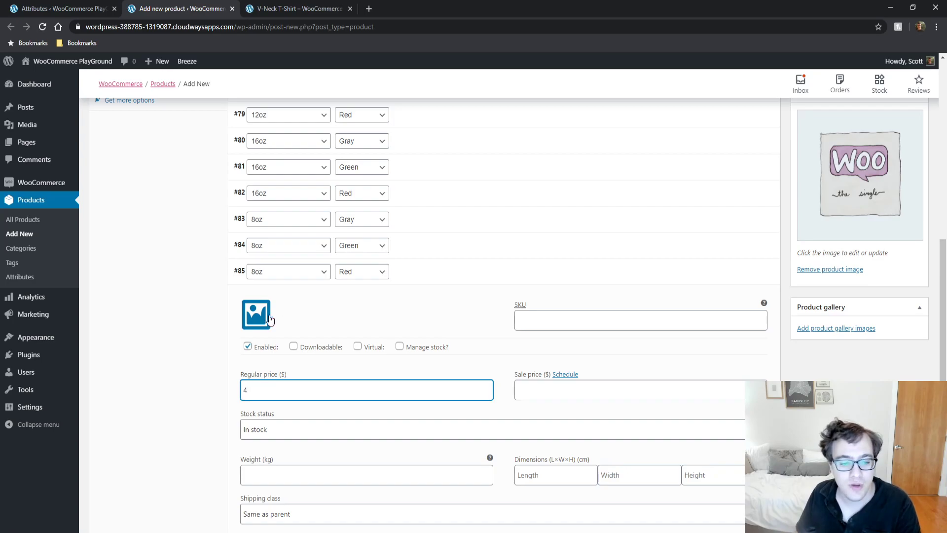
# Step: Assign the red beanie picture as the 8oz Red variation's image
pyautogui.click(256, 314)
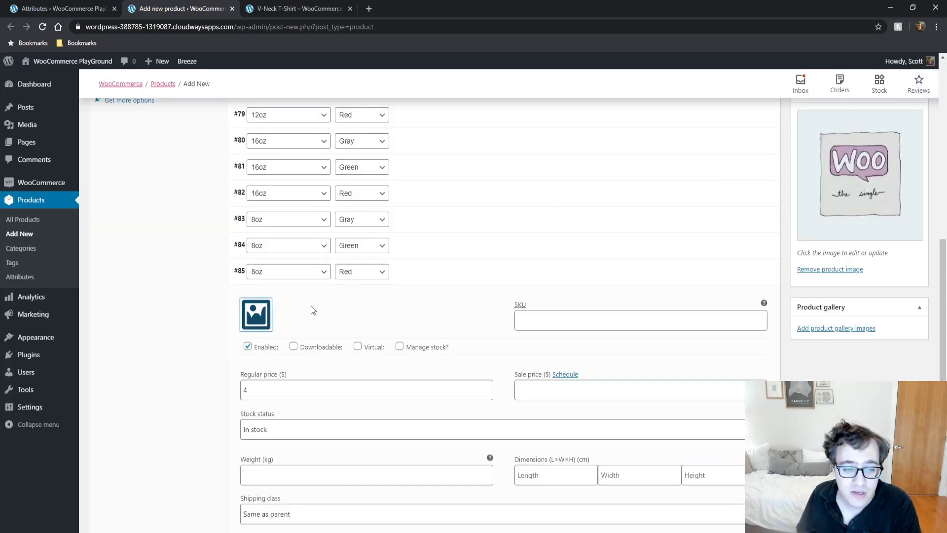
pyautogui.click(255, 313)
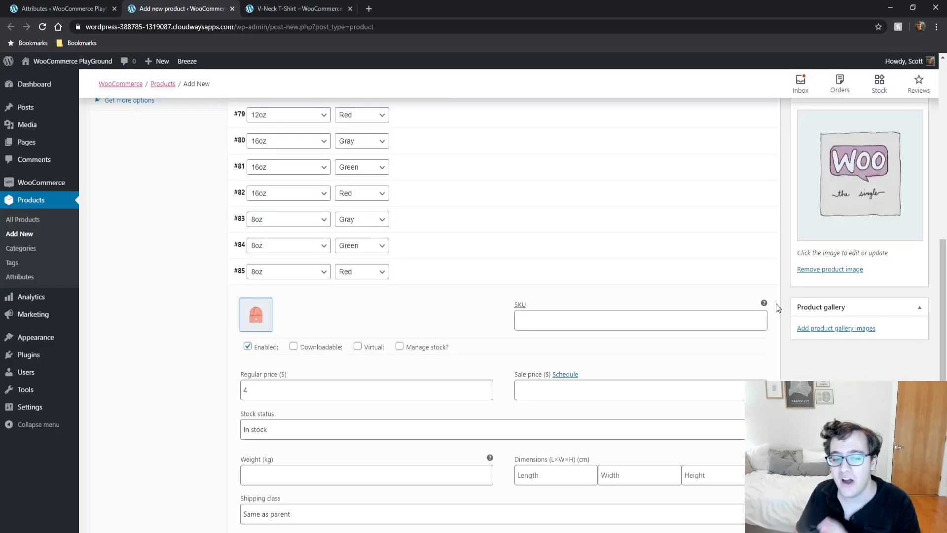
pyautogui.scroll(3)
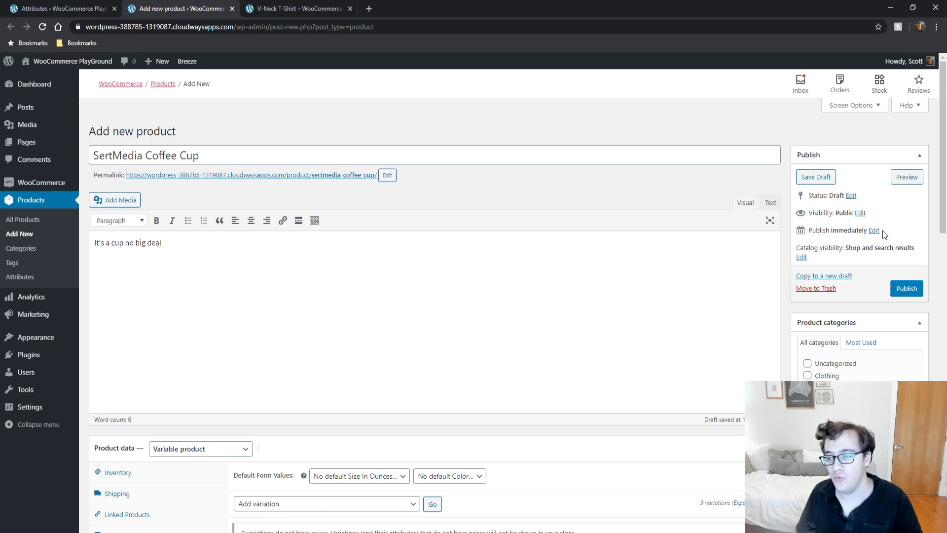
# Step: Publish the SertMedia Coffee Cup product
pyautogui.click(905, 237)
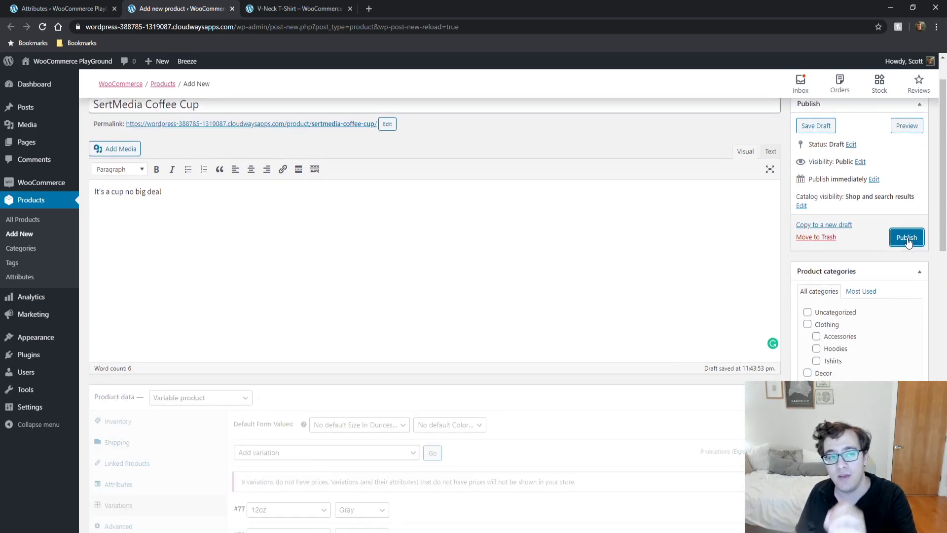
pyautogui.click(906, 237)
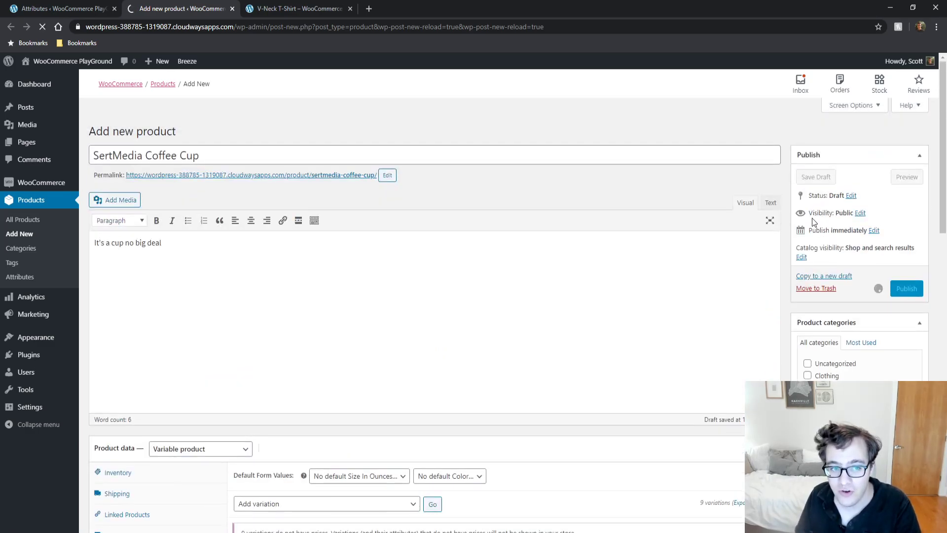
pyautogui.click(906, 288)
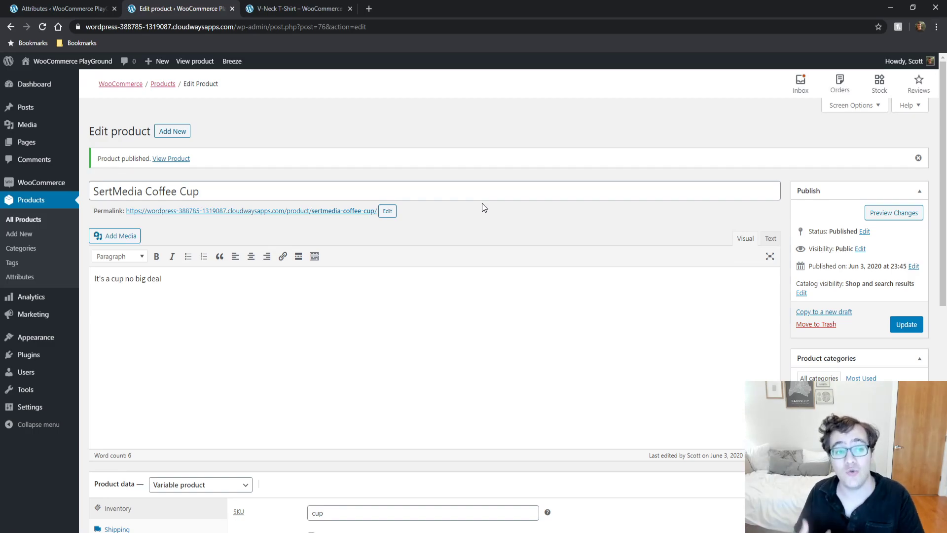
pyautogui.moveTo(184, 162)
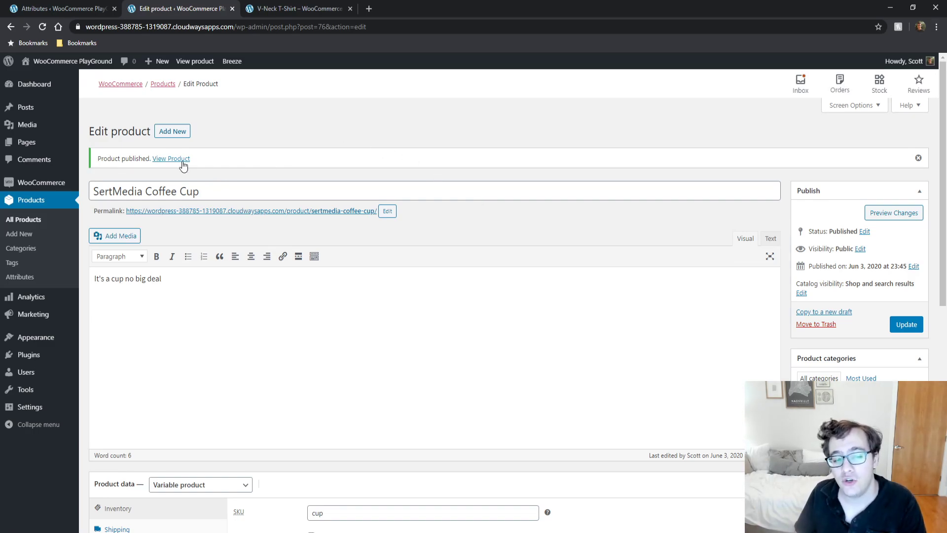
# Step: View the live product page and select 8oz Red to show $4.00 with the beanie image
pyautogui.click(171, 158)
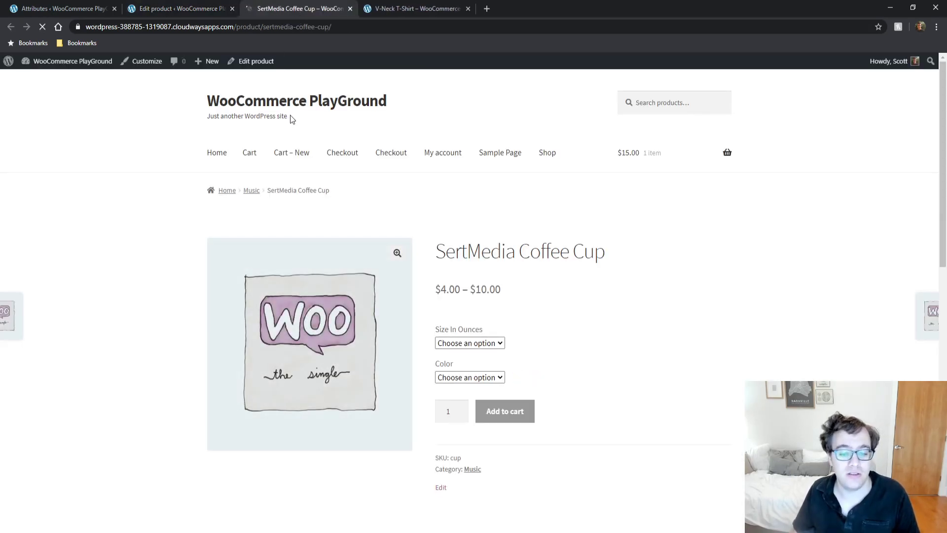
pyautogui.scroll(-3)
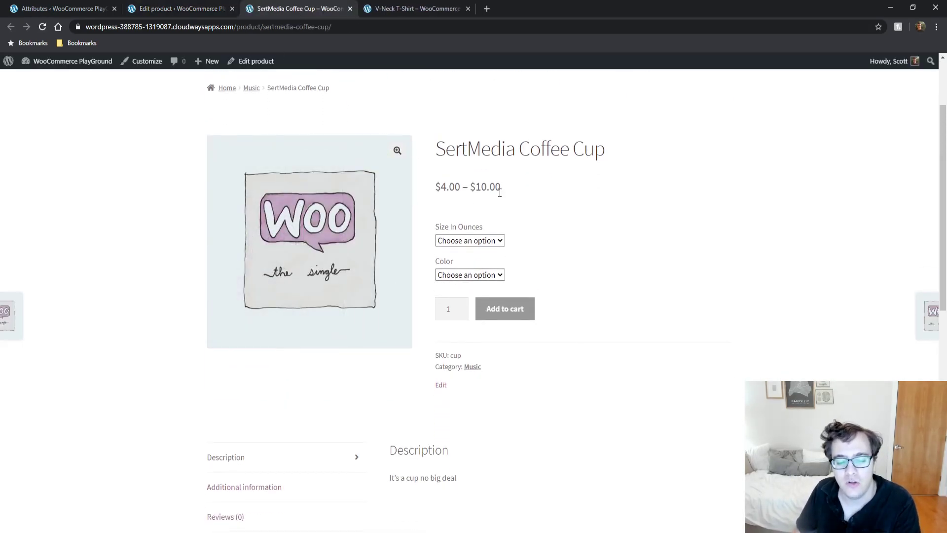
pyautogui.moveTo(524, 193)
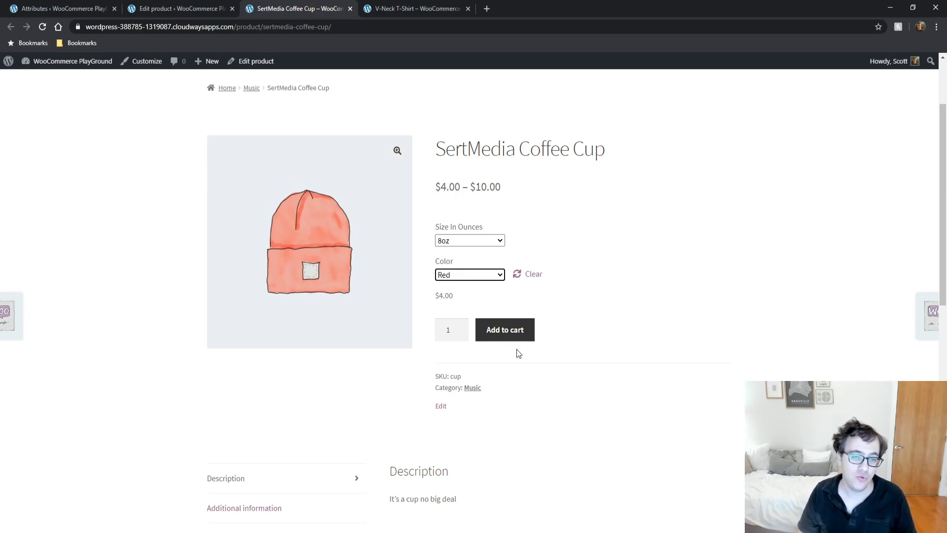
pyautogui.scroll(-3)
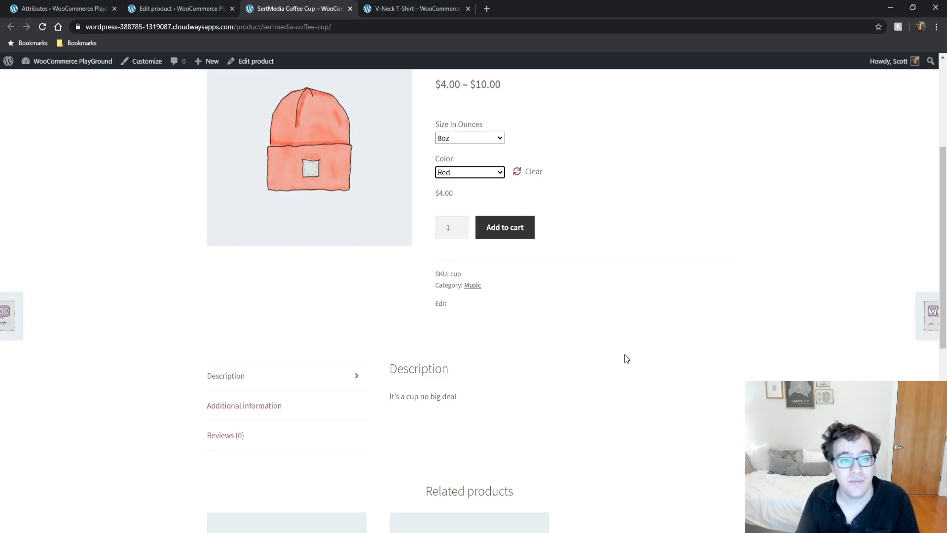
# Step: Return to the product editor's Variations list and expand 12oz Gray, priced 6
pyautogui.click(179, 9)
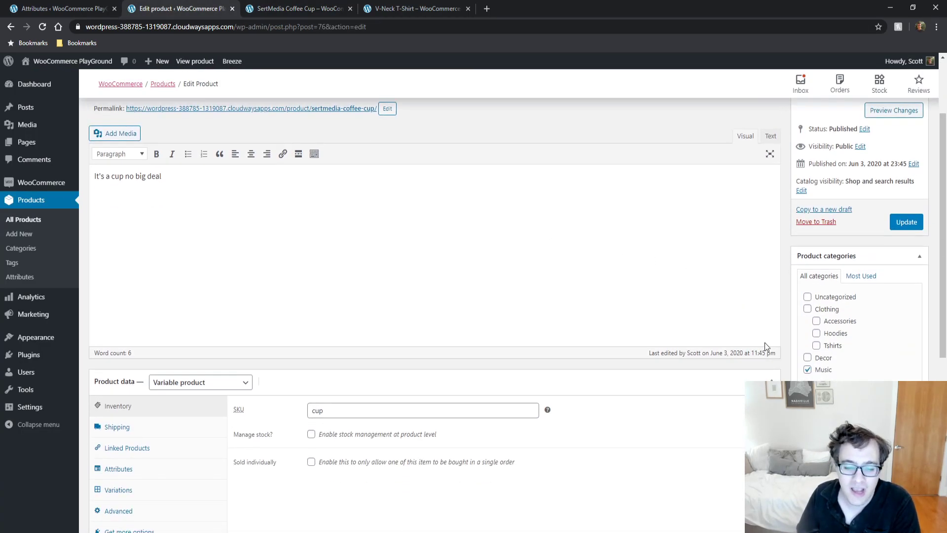
pyautogui.scroll(-3)
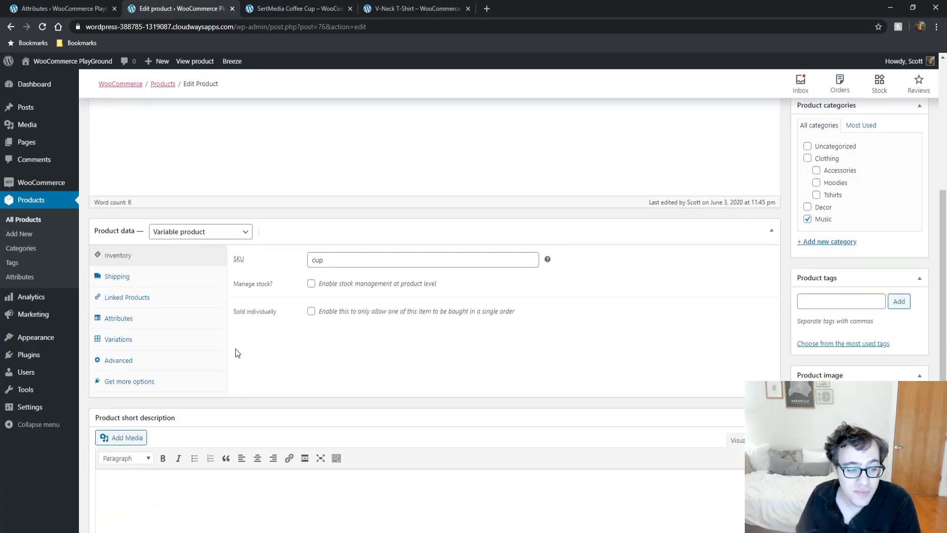
pyautogui.click(118, 339)
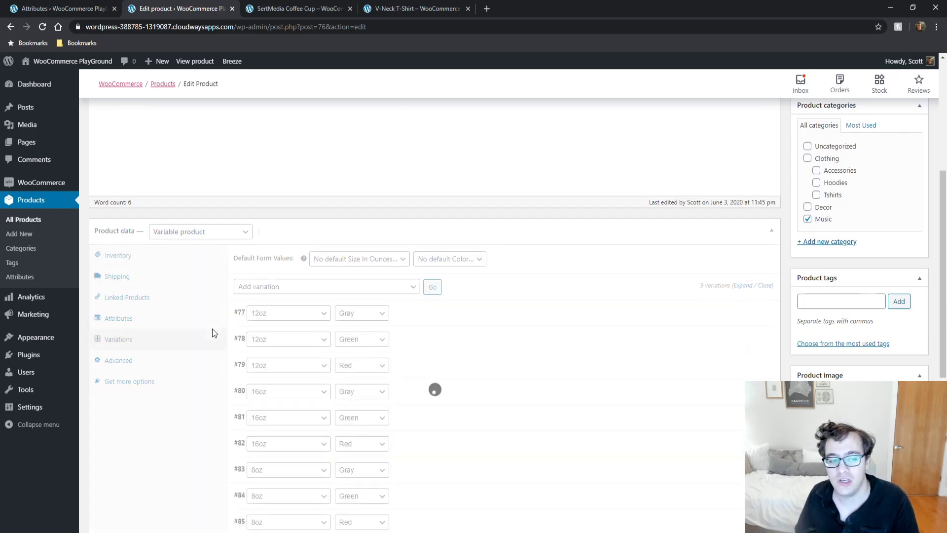
pyautogui.click(435, 313)
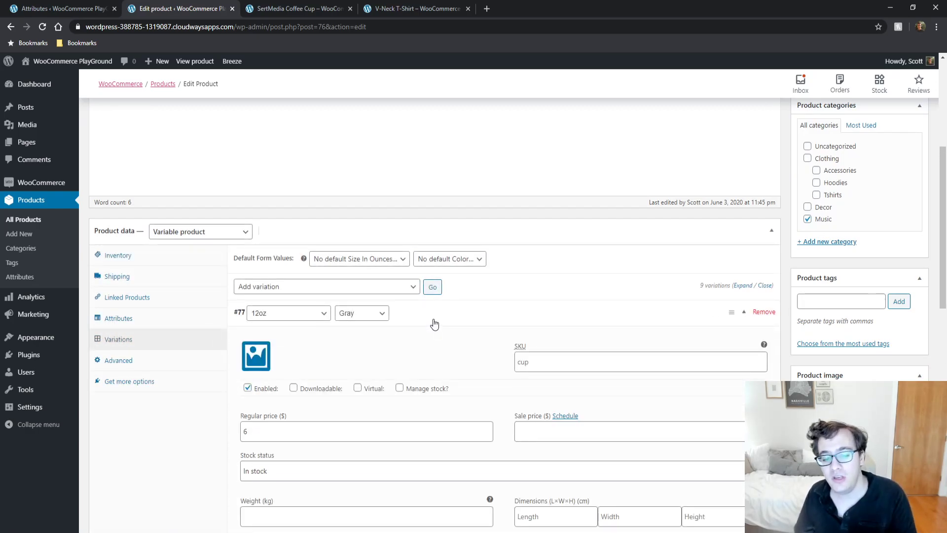
pyautogui.scroll(-3)
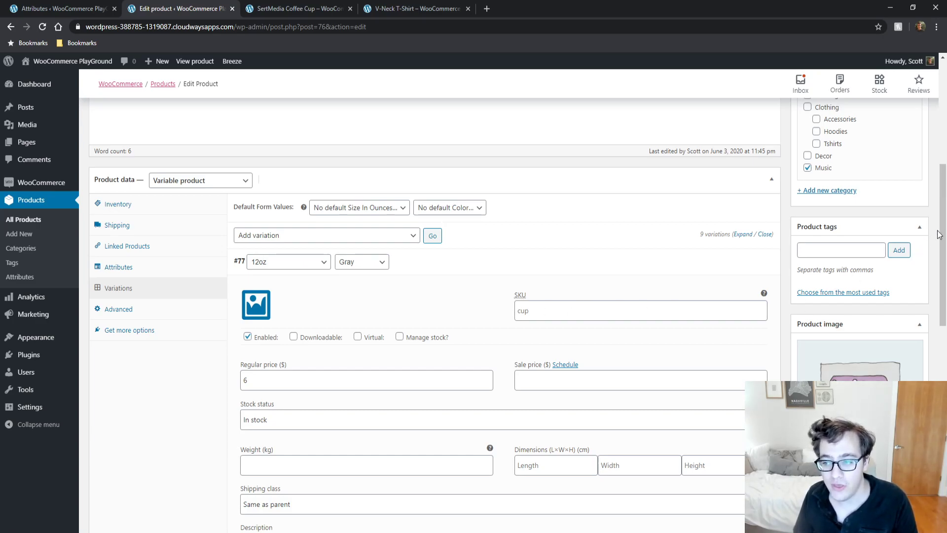
pyautogui.scroll(-3)
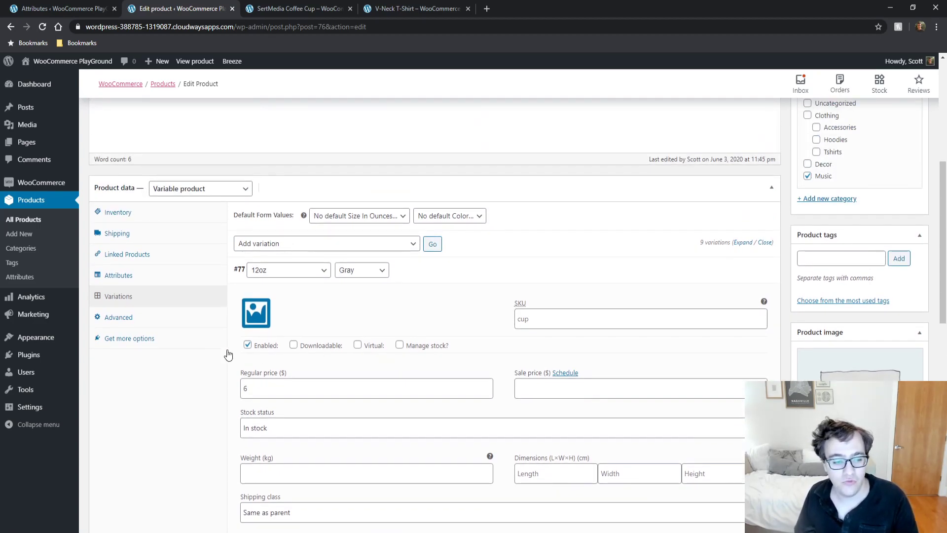
# Step: Show the product-level Shipping settings: weight 0, no shipping class
pyautogui.click(117, 233)
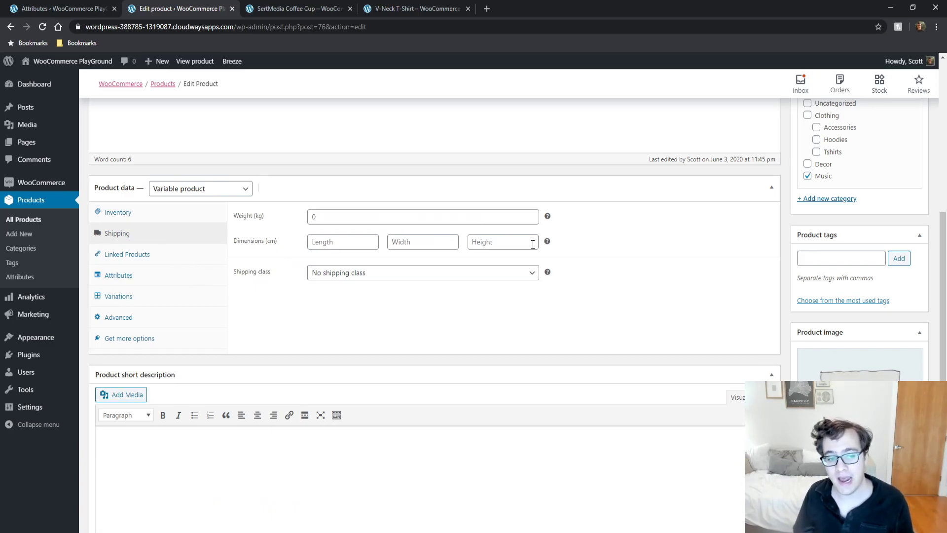
pyautogui.moveTo(661, 258)
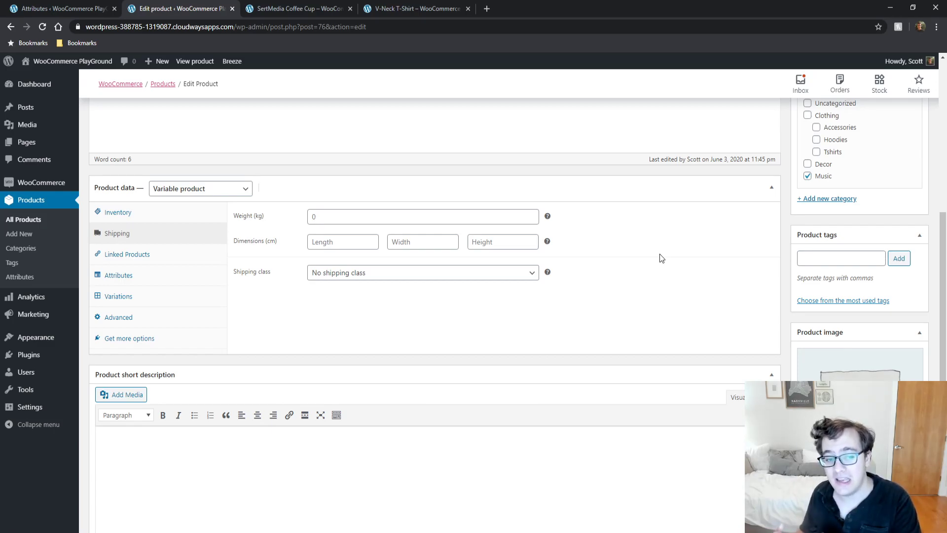
pyautogui.moveTo(778, 274)
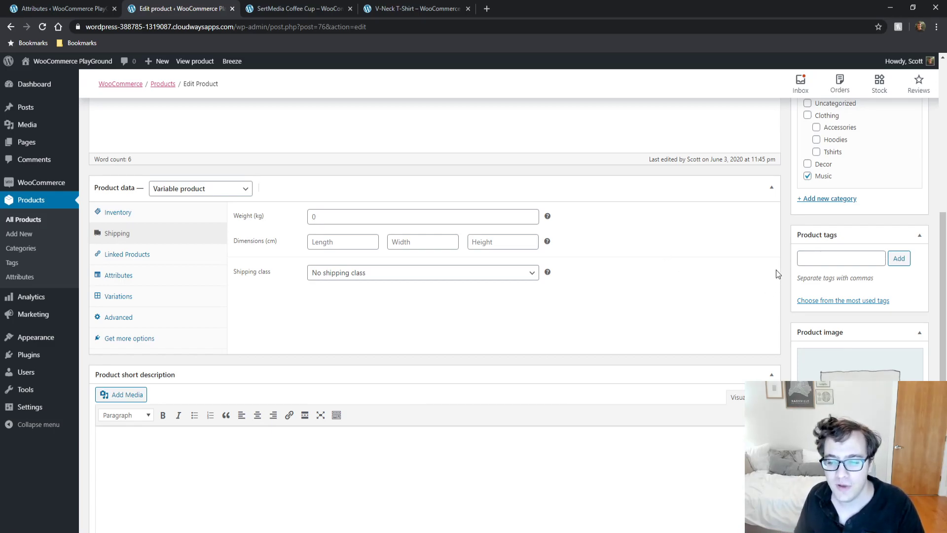